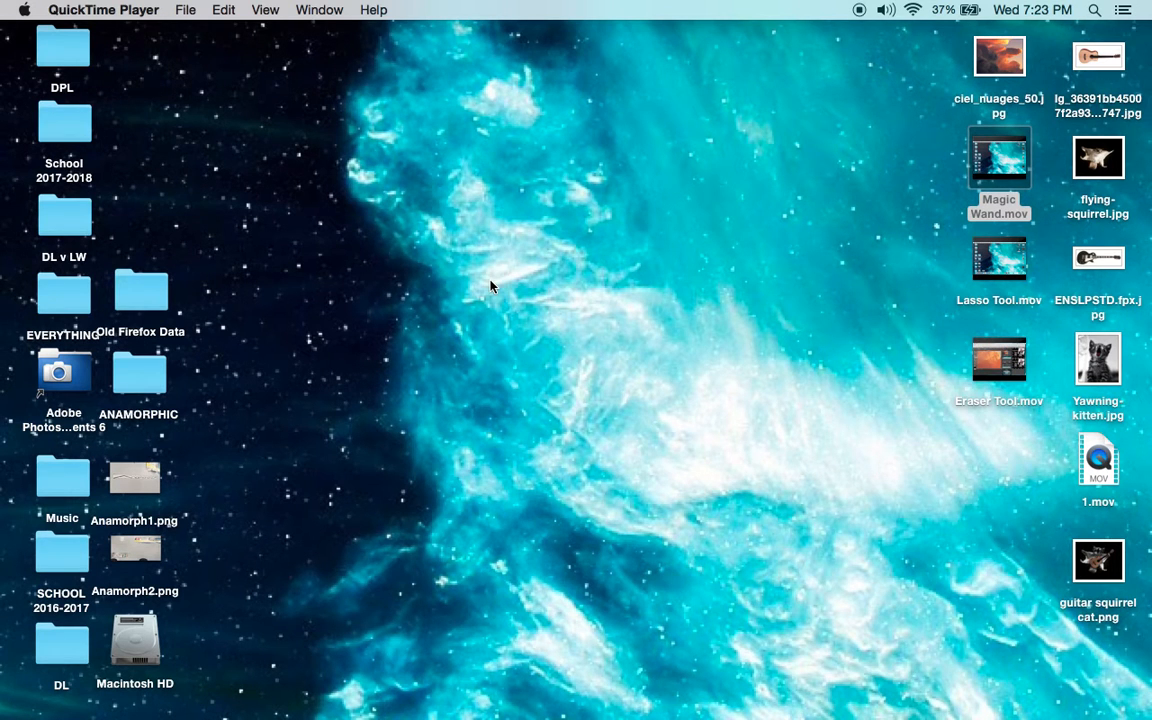
pyautogui.moveTo(180, 718)
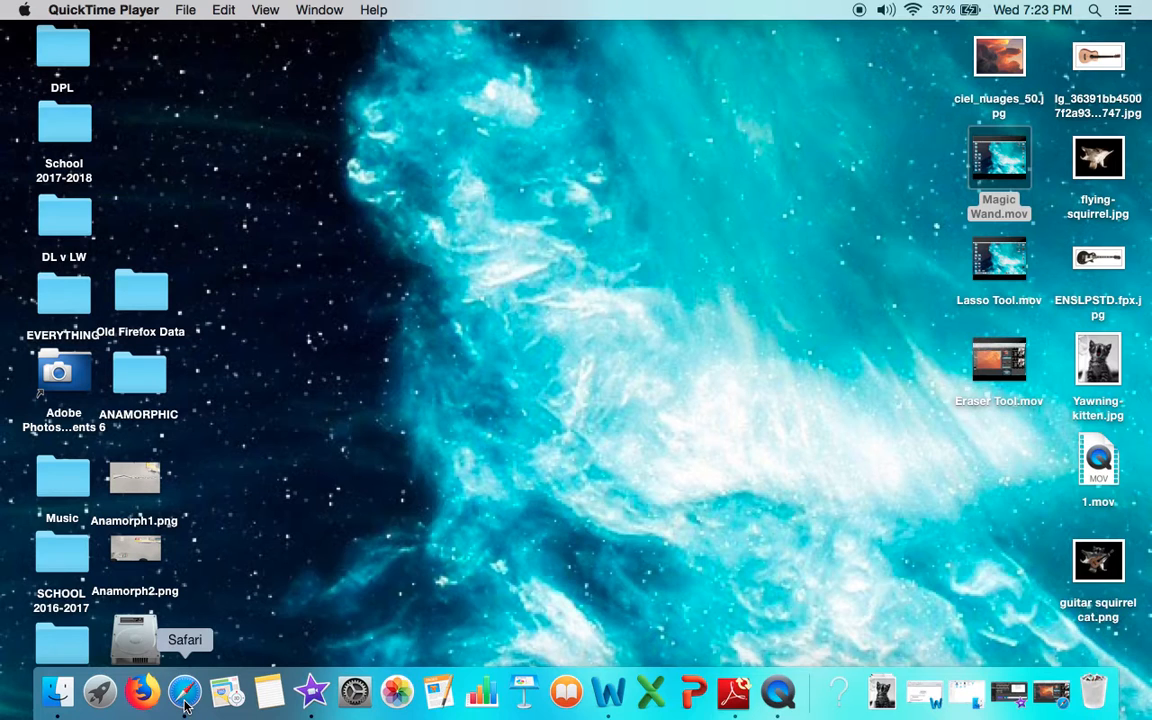
# Bring Safari forward to show the ciel_nuages_50 photo with its eraser-edited Layer 1.
pyautogui.click(184, 692)
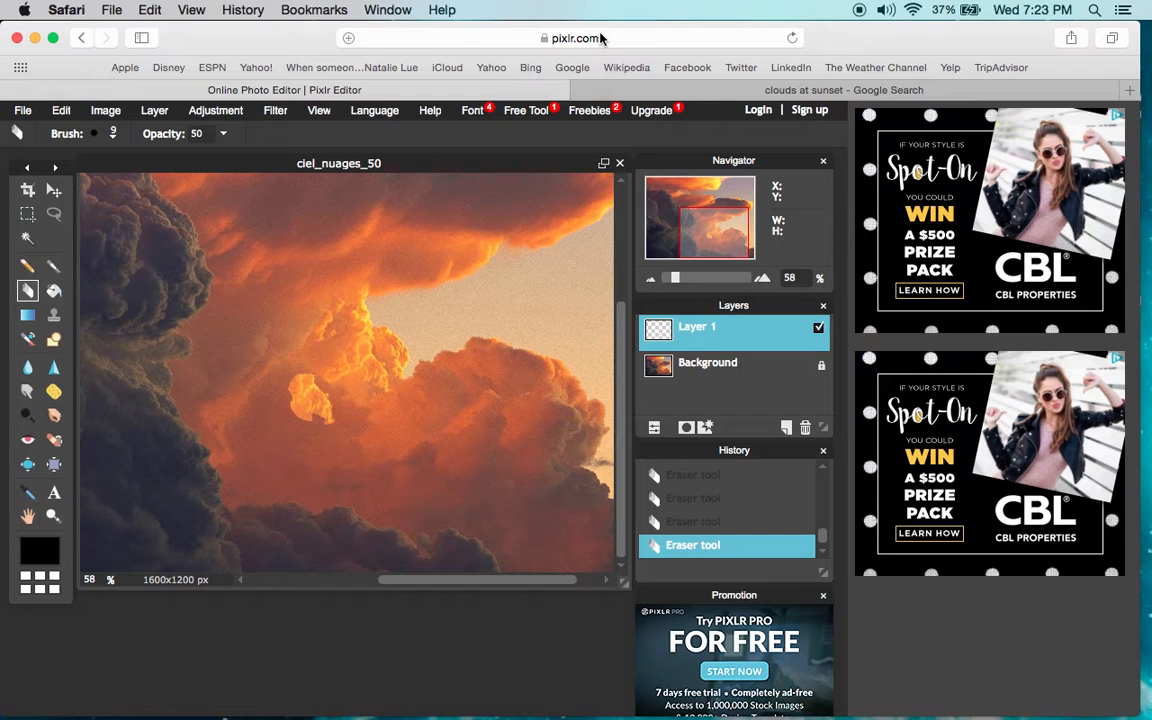
pyautogui.moveTo(256, 48)
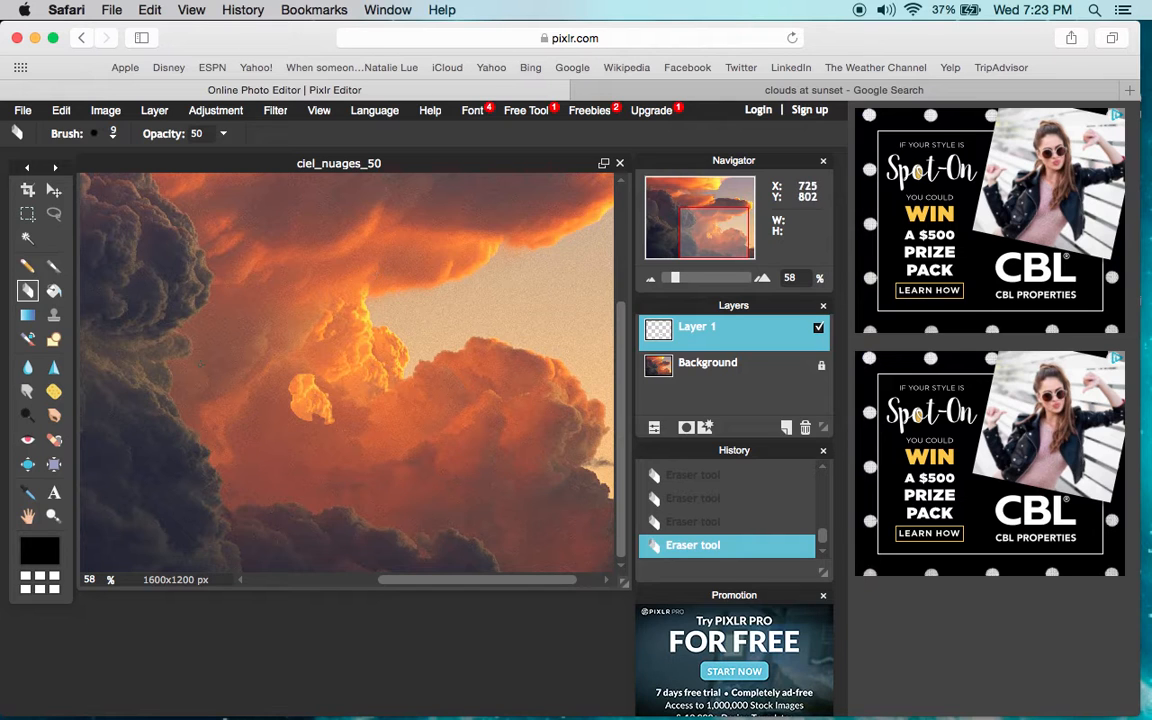
pyautogui.moveTo(536, 316)
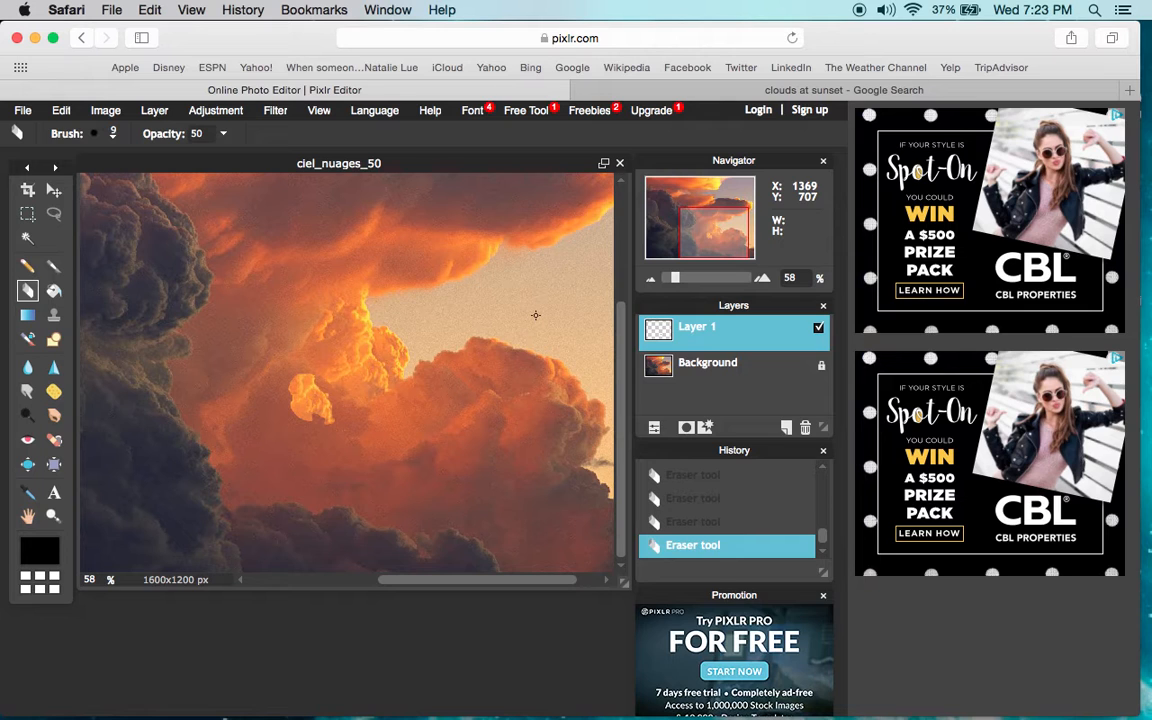
pyautogui.moveTo(516, 300)
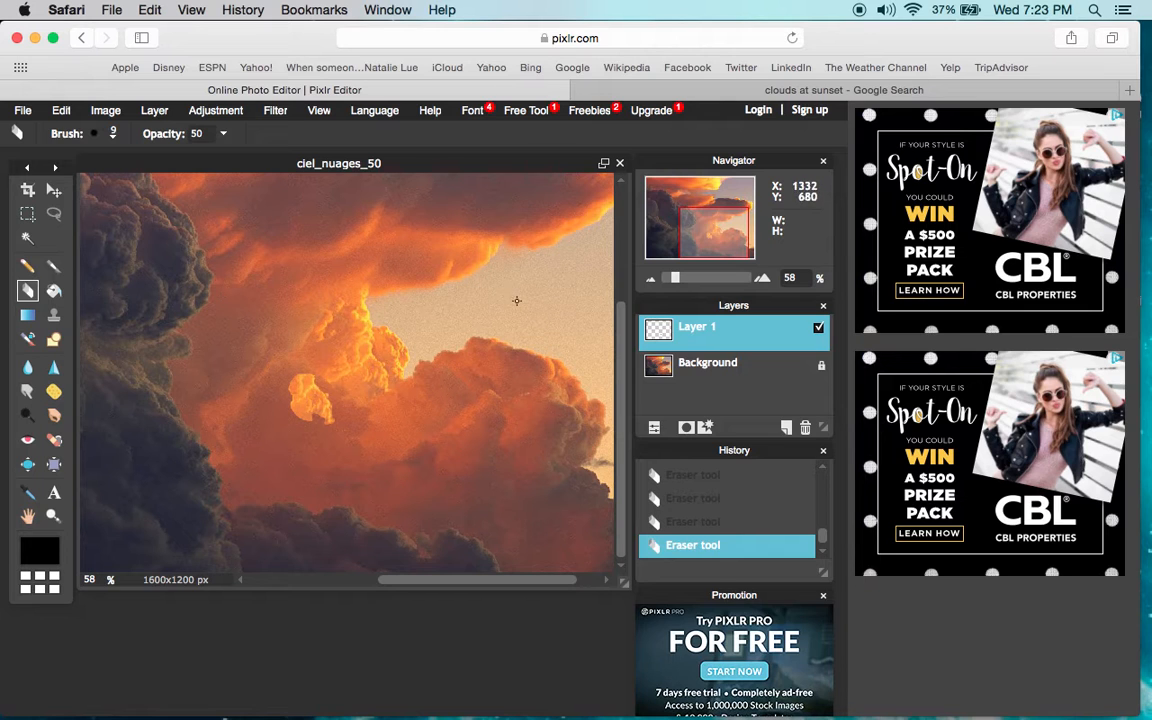
pyautogui.moveTo(334, 376)
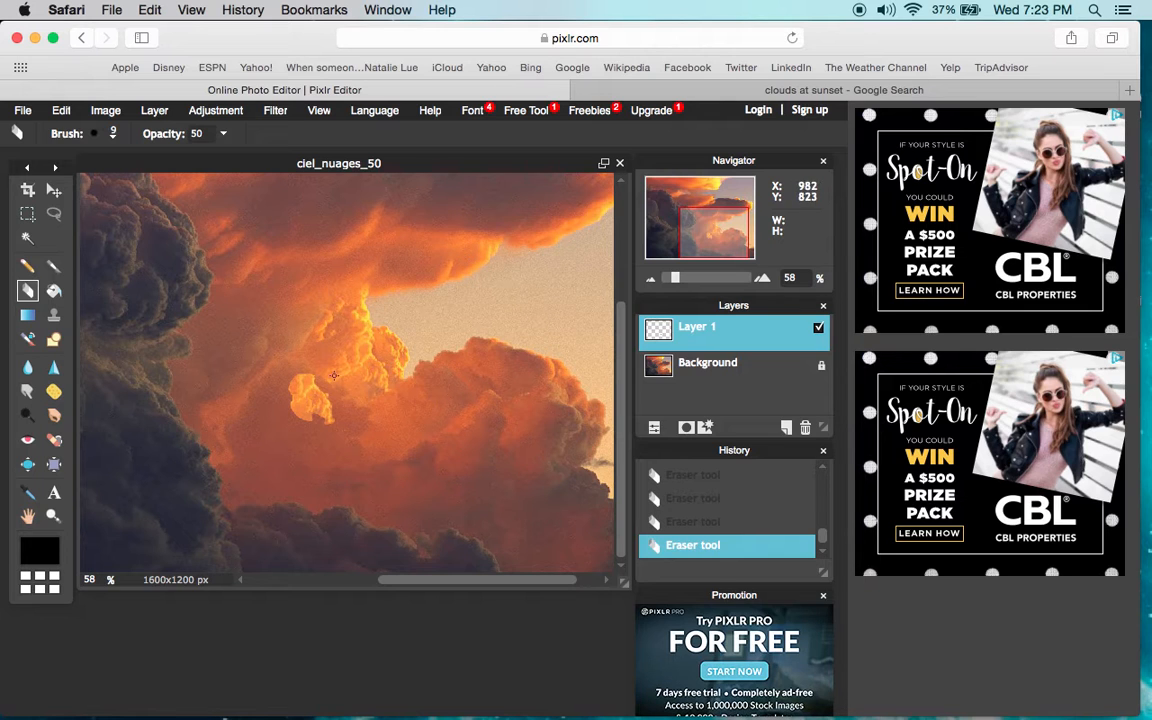
pyautogui.moveTo(390, 224)
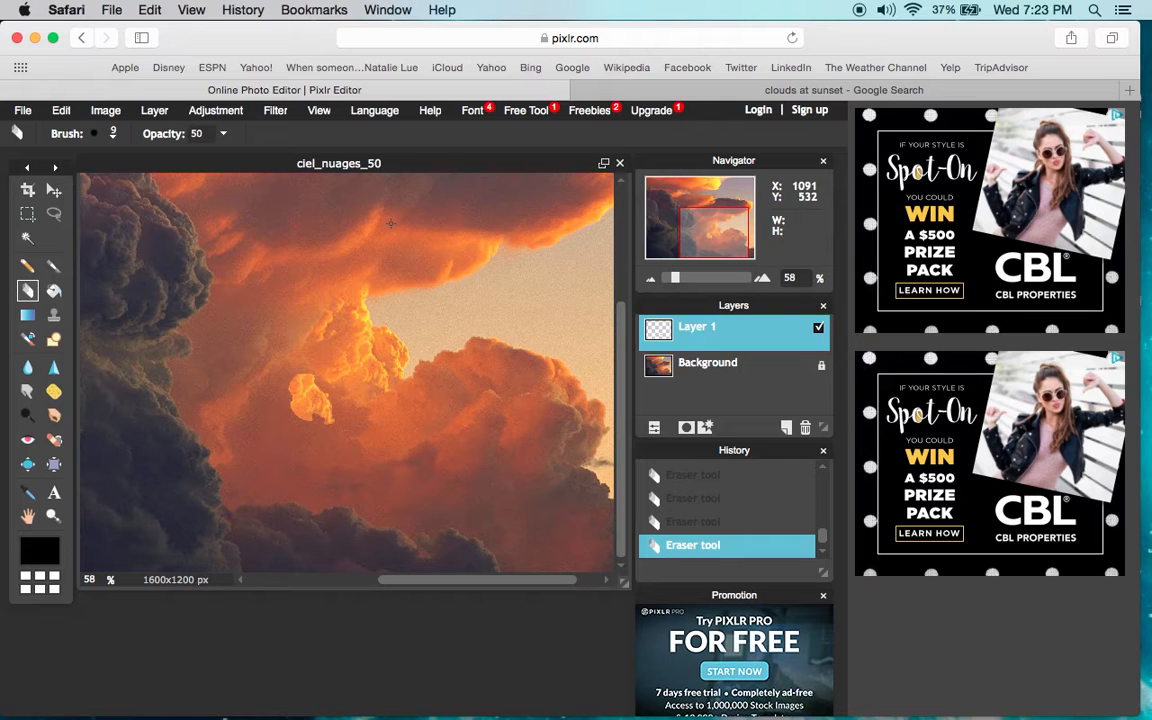
pyautogui.moveTo(704, 332)
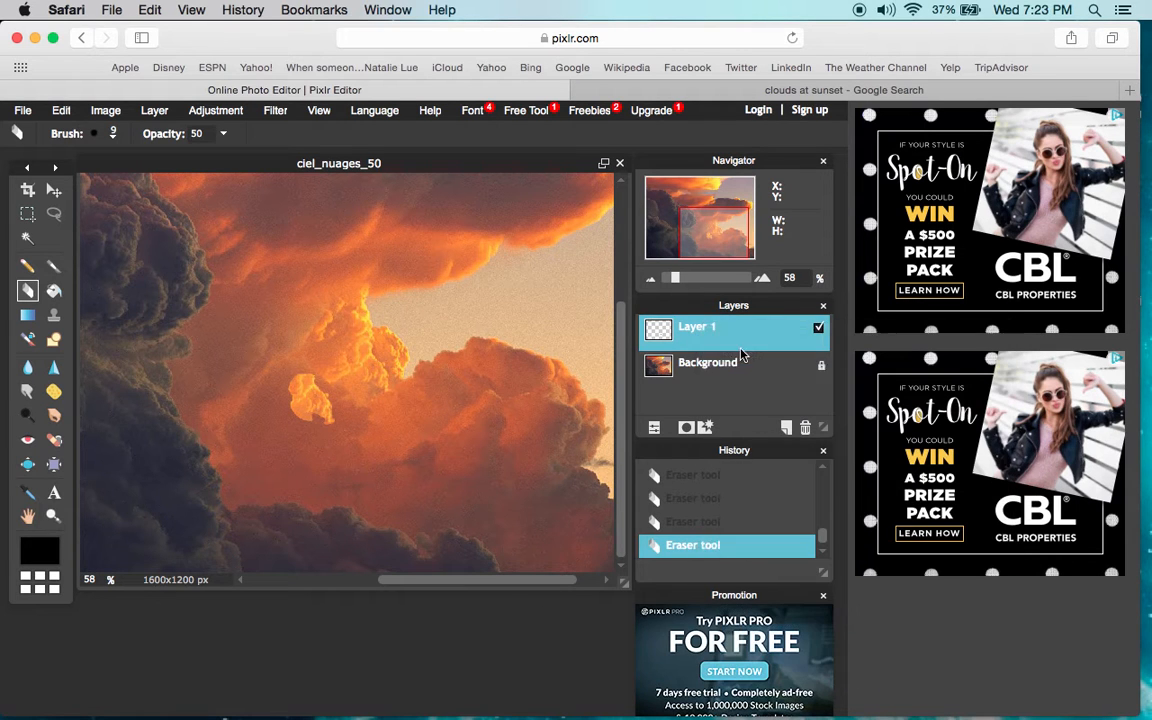
# Delete Layer 1, leaving only the Background, and switch to the Lasso tool.
pyautogui.click(804, 428)
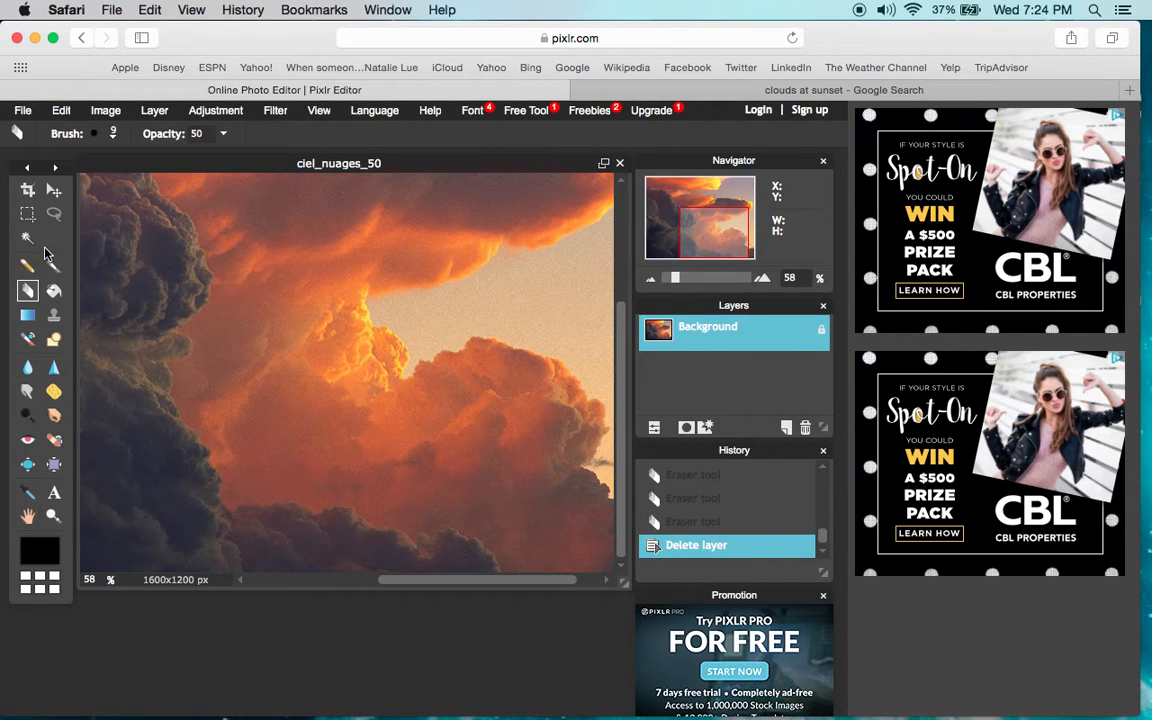
pyautogui.click(54, 212)
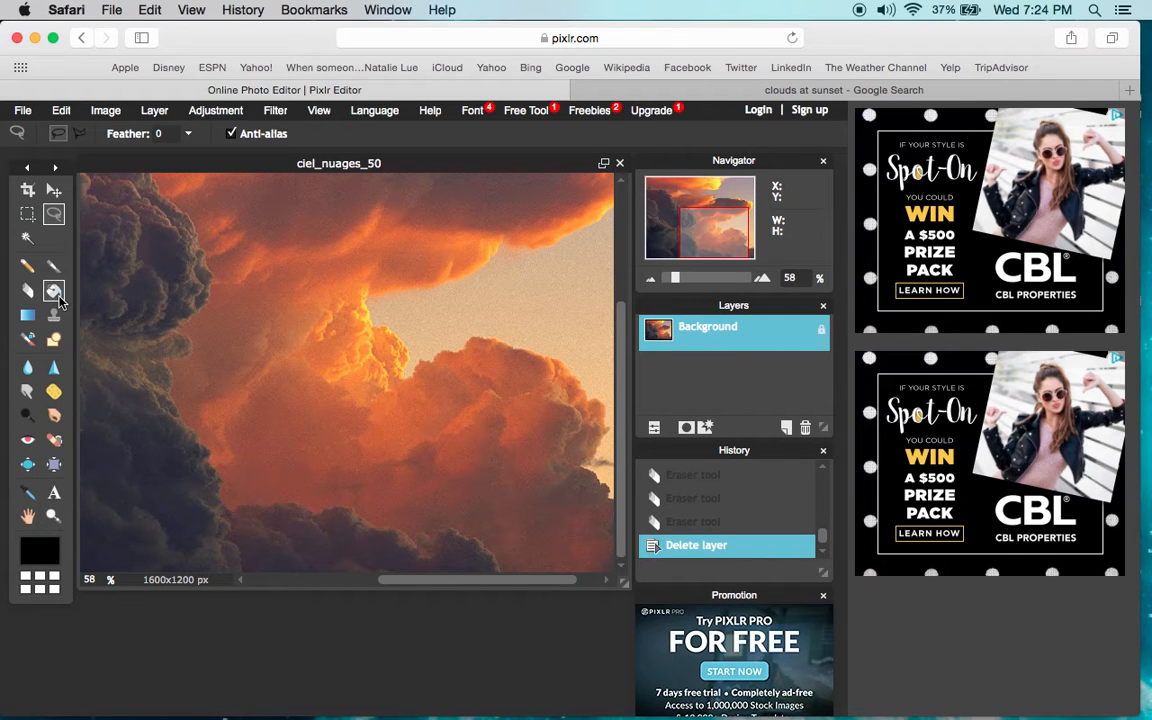
pyautogui.moveTo(56, 132)
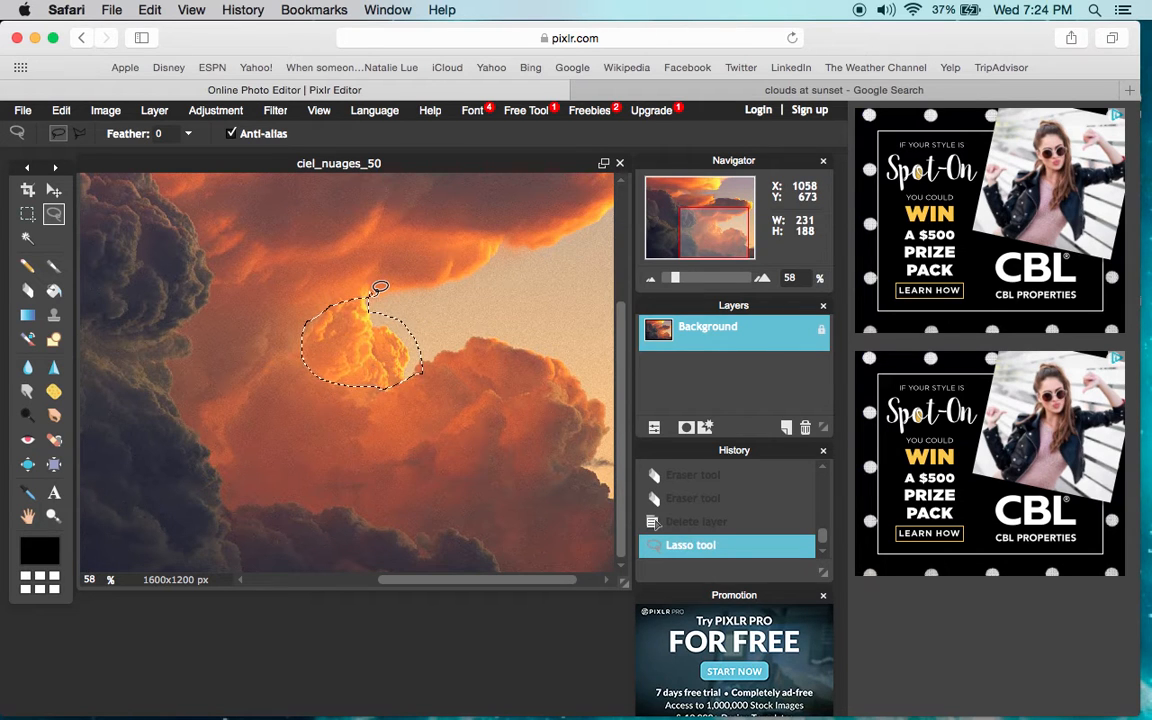
# Copy the lassoed cloud patch from the Background and paste it as new Layer 2.
pyautogui.click(60, 110)
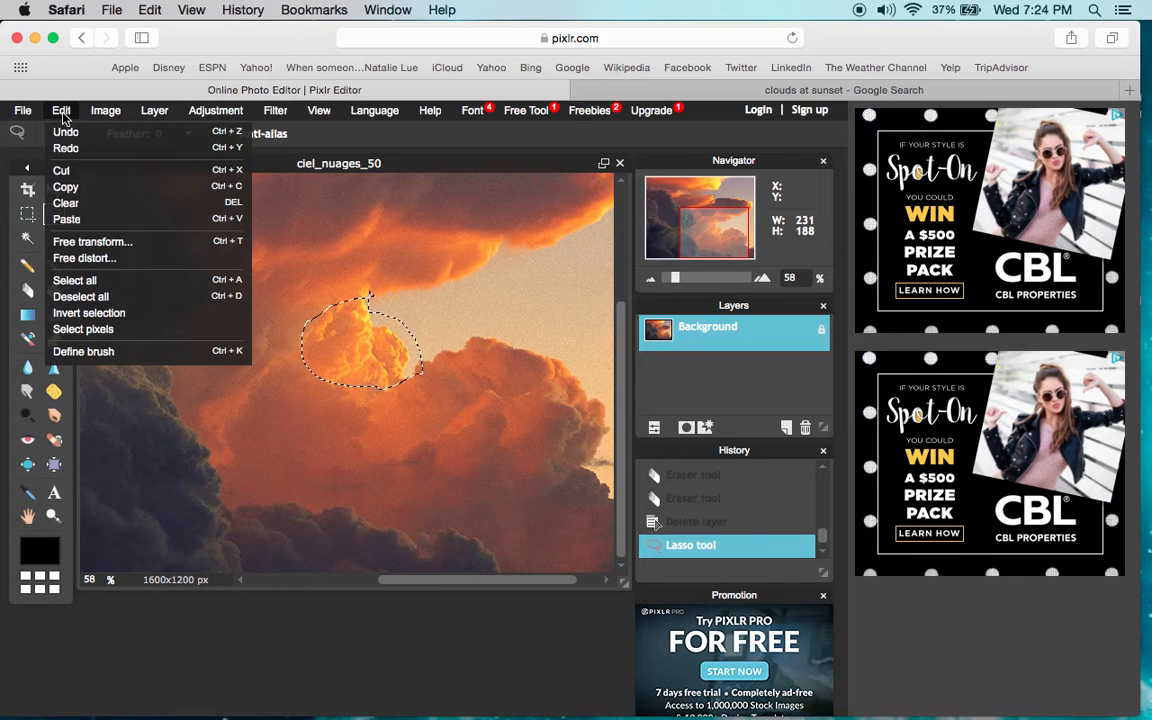
pyautogui.click(64, 188)
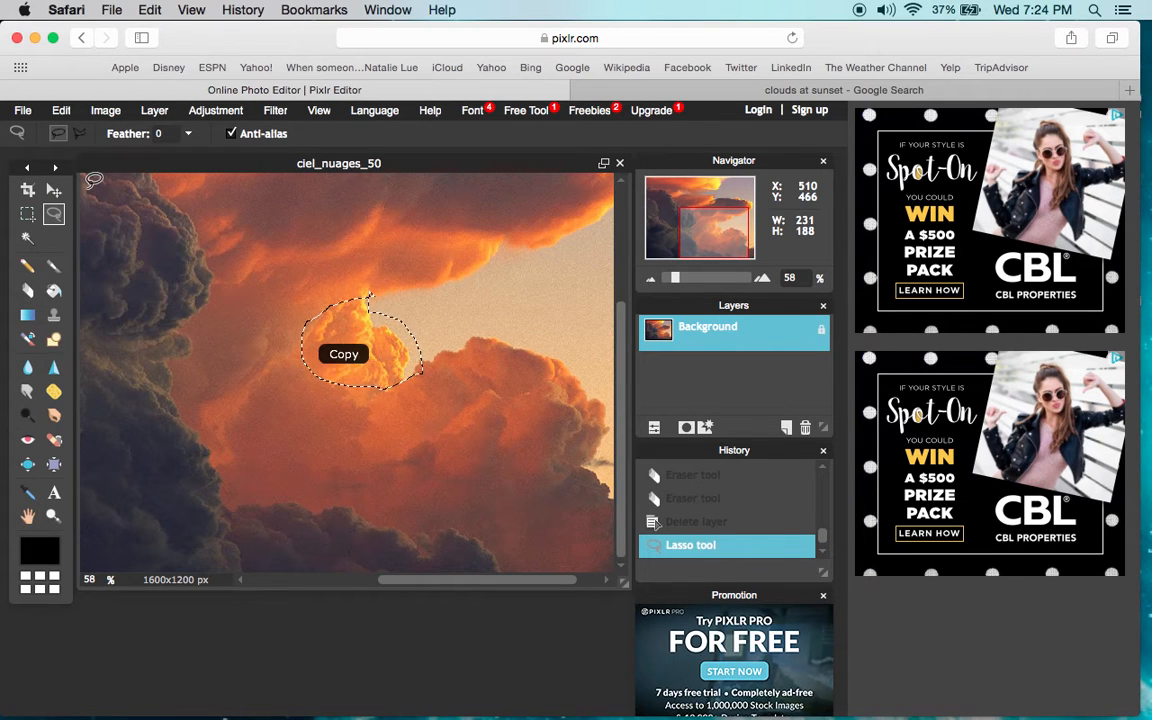
pyautogui.click(60, 110)
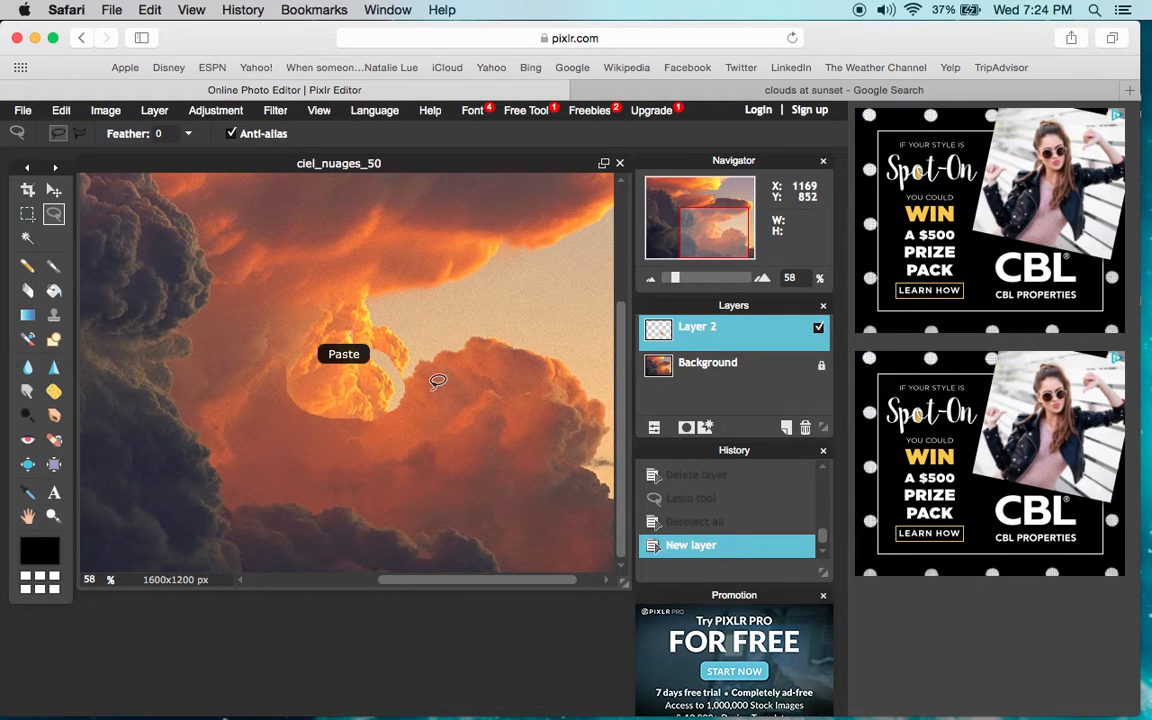
# Paste two more cloud copies as Layers 3 and 4 and move the top one toward the upper left.
pyautogui.click(52, 188)
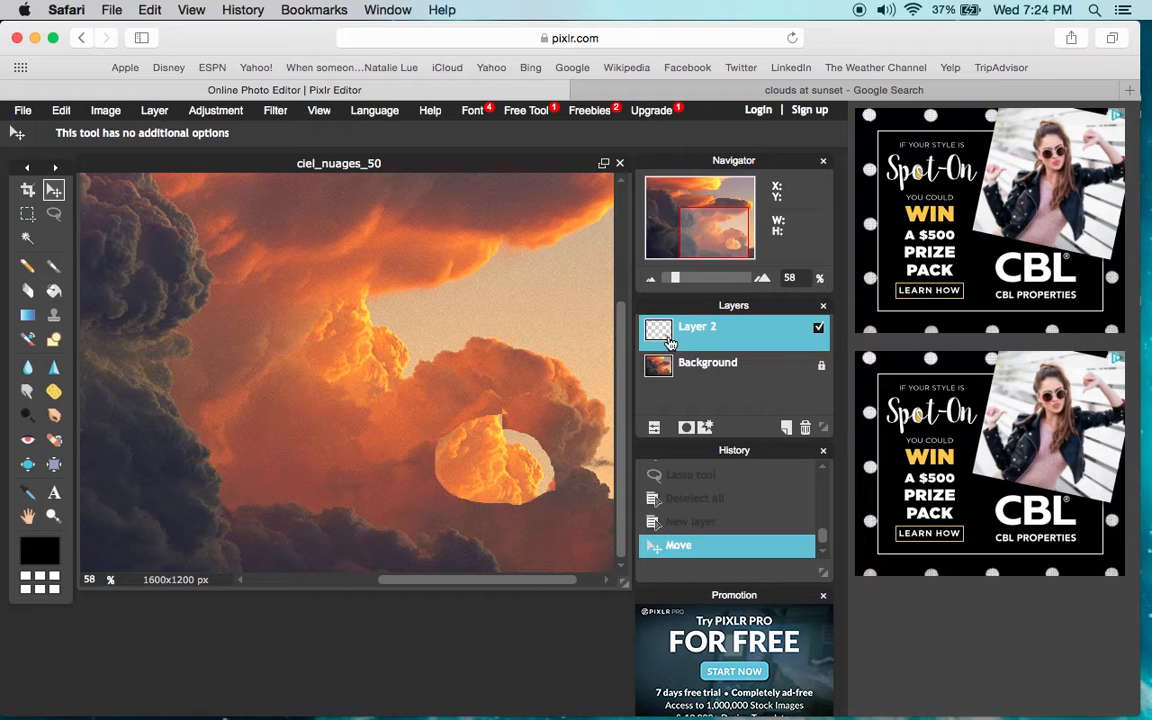
pyautogui.moveTo(724, 352)
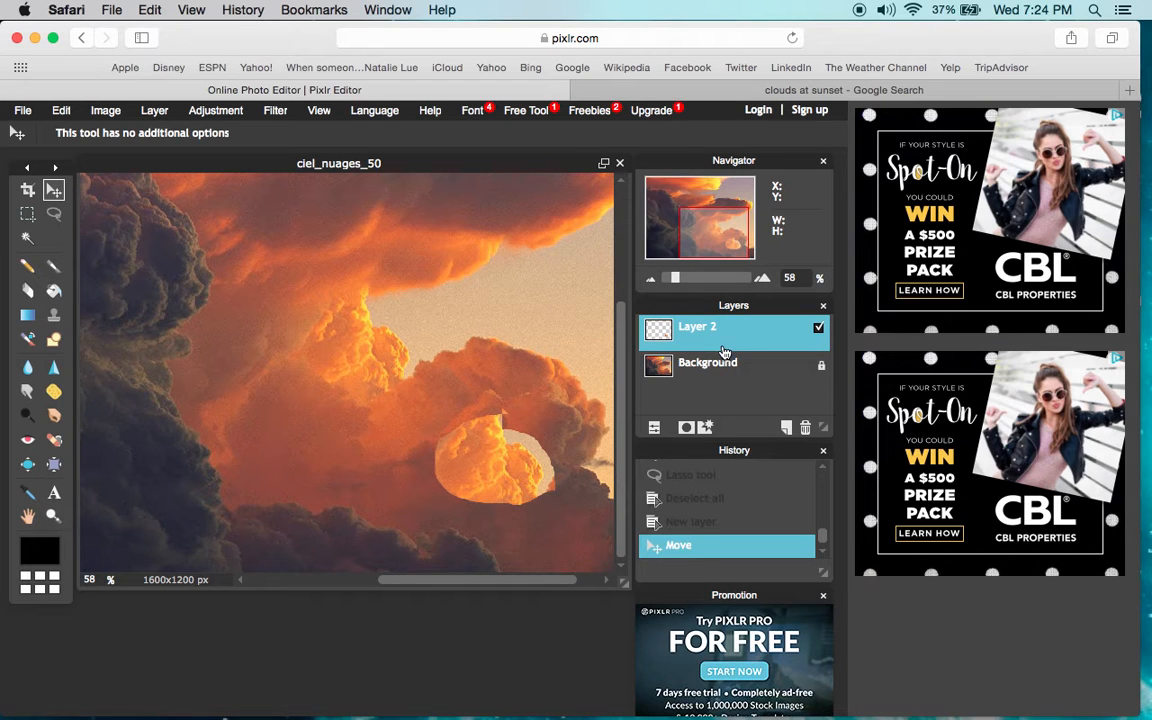
pyautogui.click(60, 110)
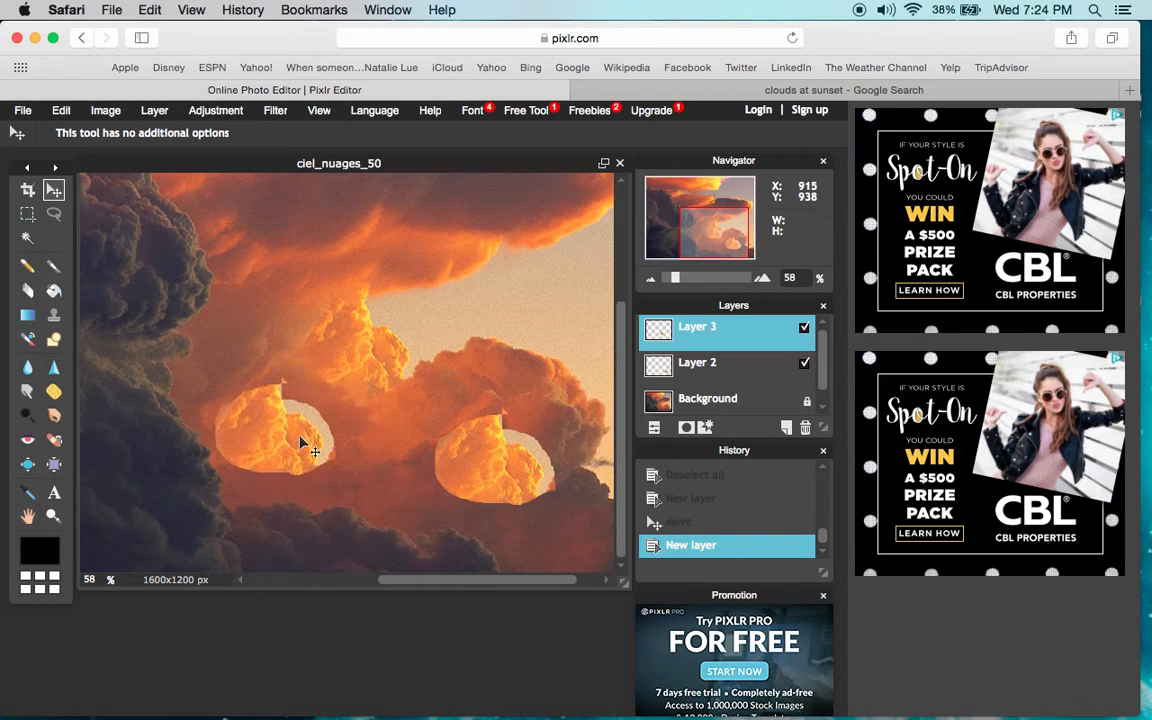
pyautogui.click(60, 110)
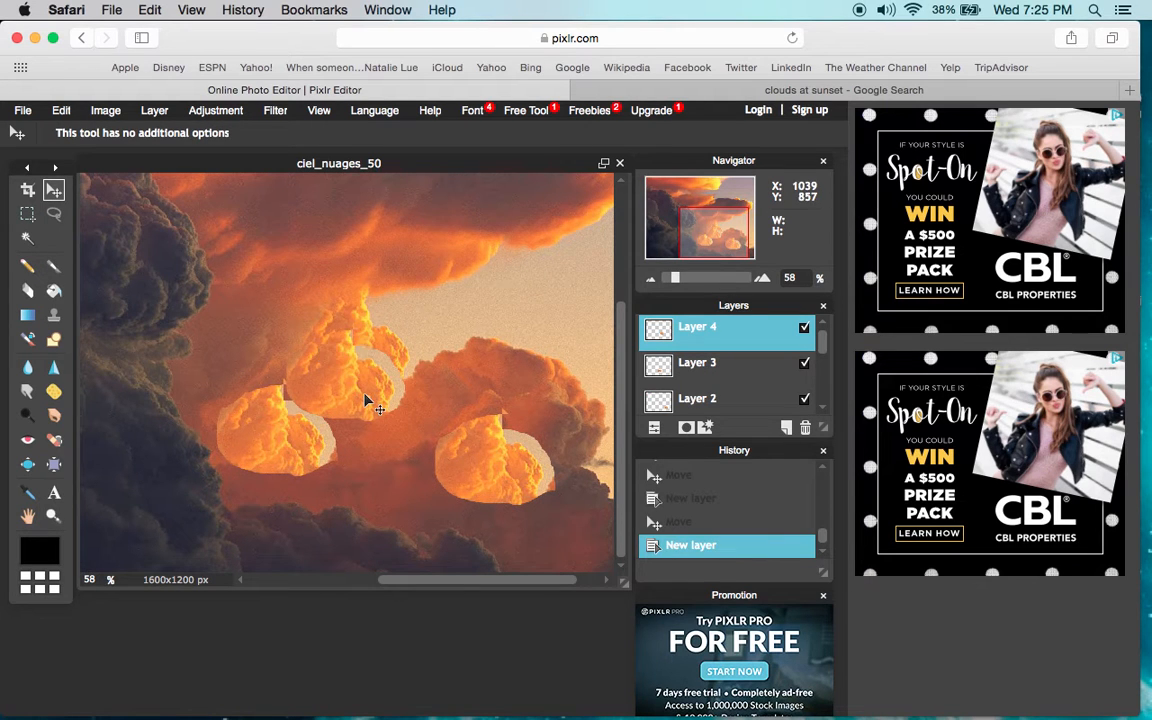
pyautogui.moveTo(378, 410); pyautogui.dragTo(324, 272)
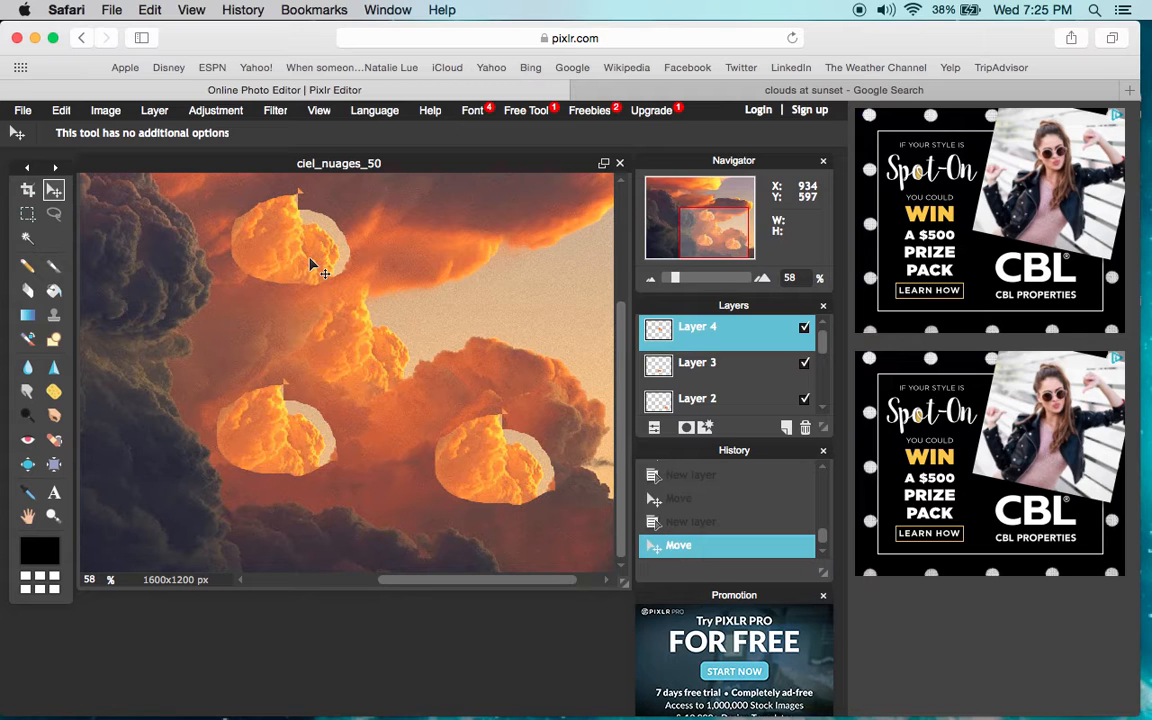
pyautogui.moveTo(312, 250)
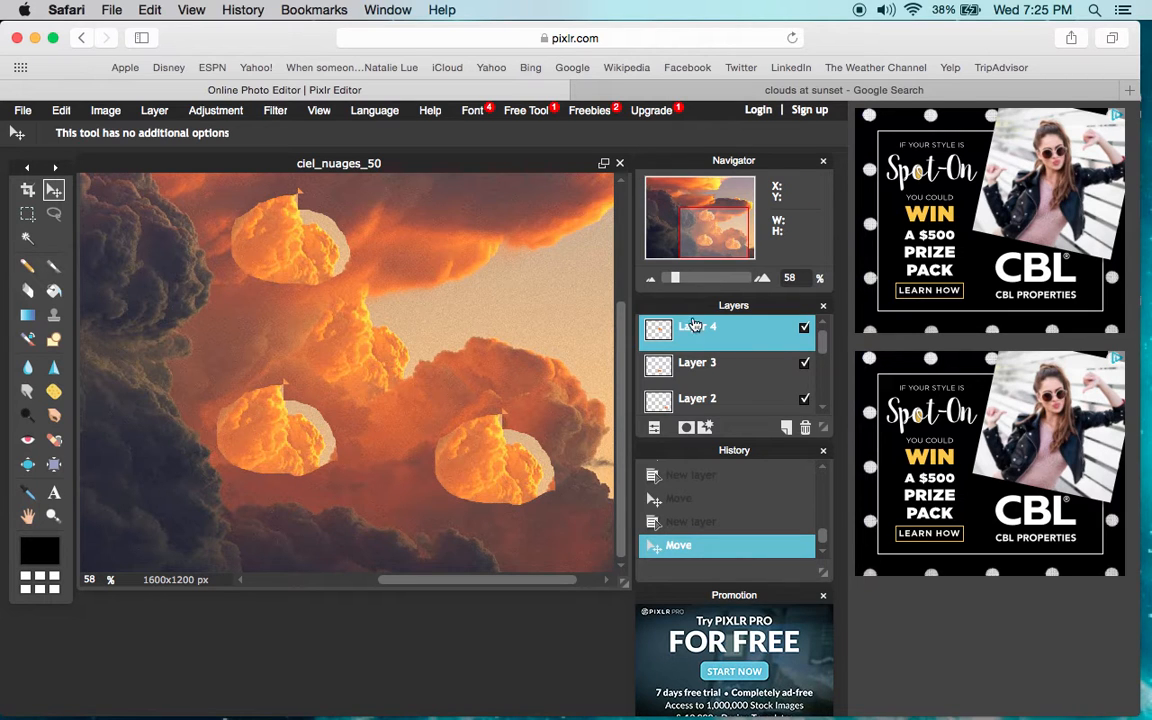
pyautogui.moveTo(284, 456)
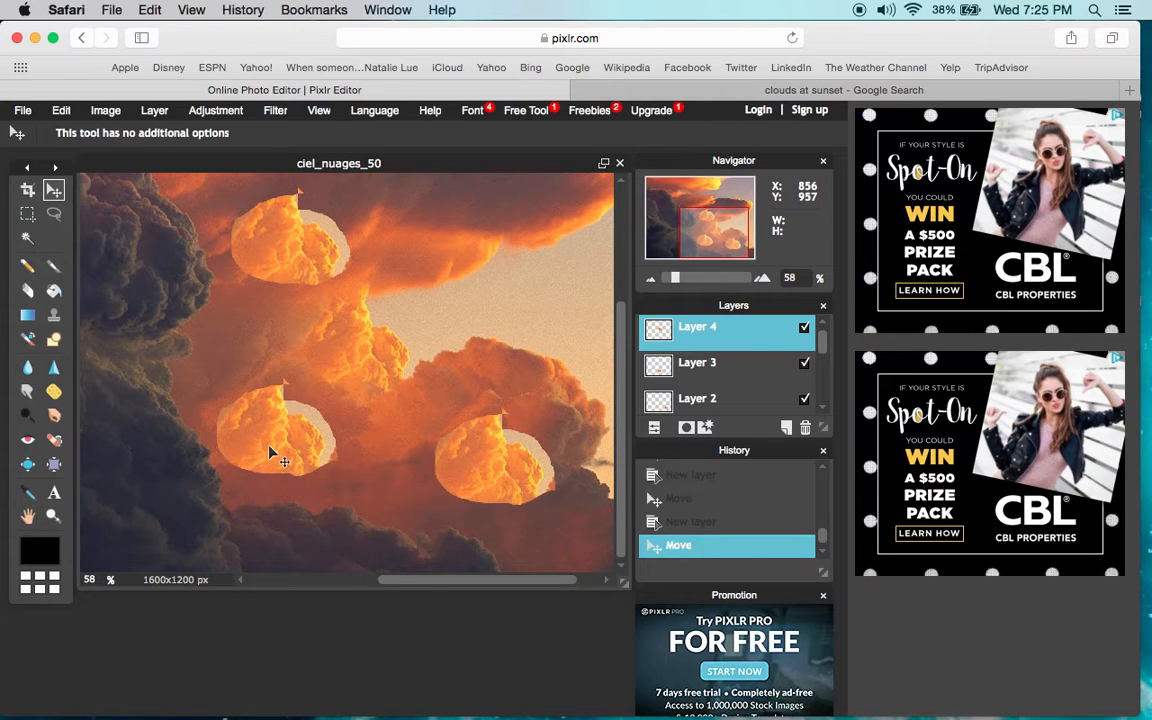
pyautogui.moveTo(424, 364)
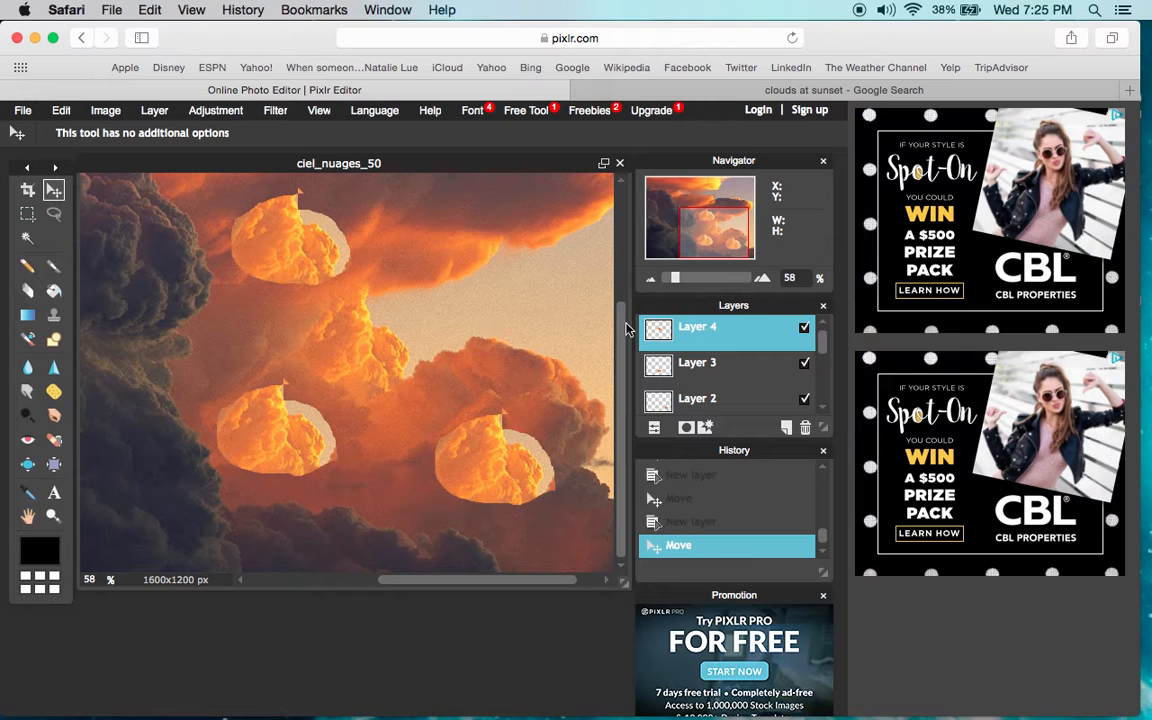
pyautogui.moveTo(316, 248)
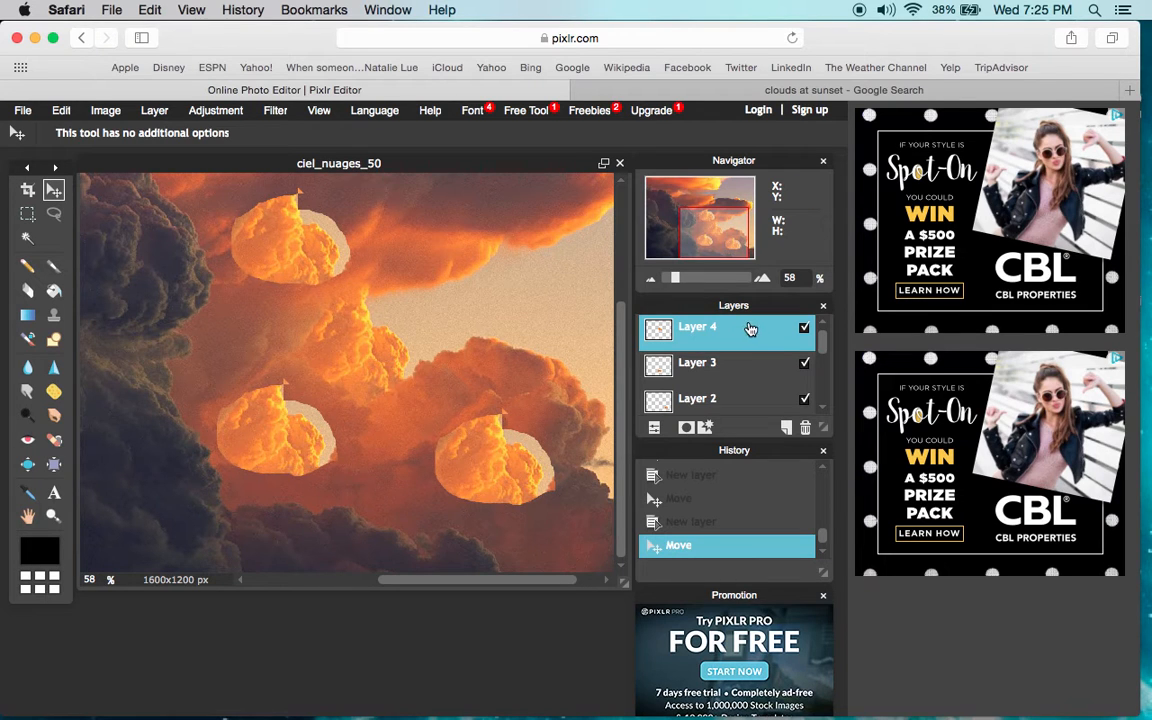
pyautogui.moveTo(770, 338)
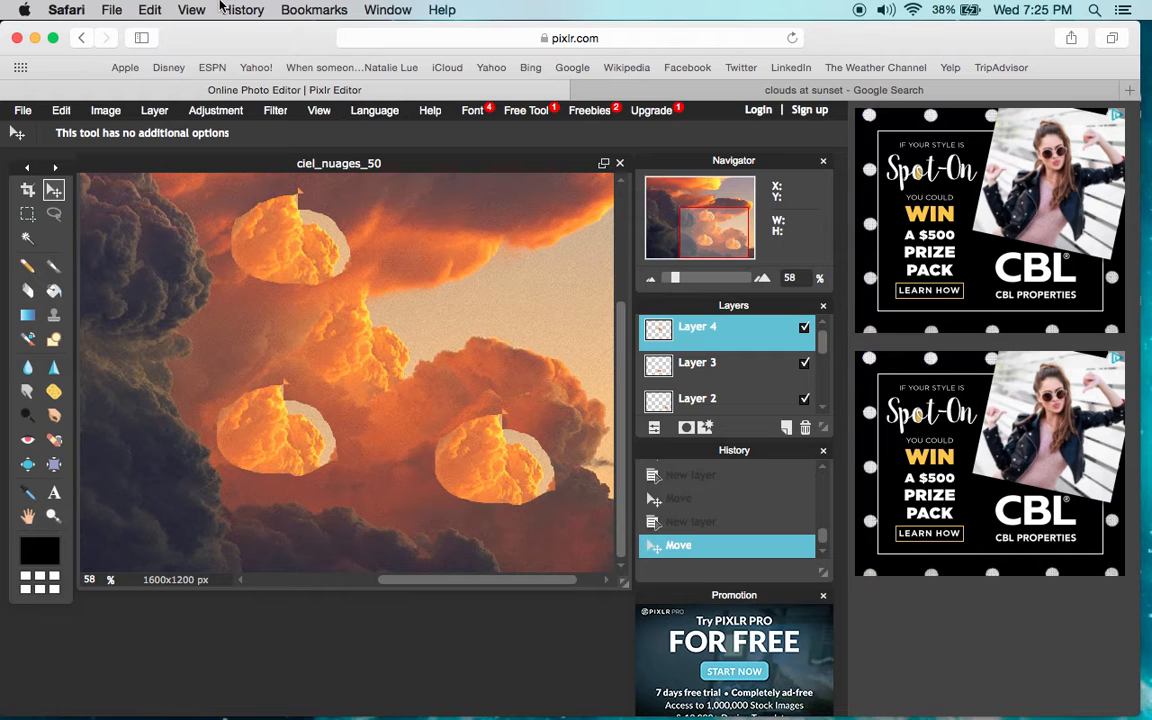
# Enlarge the Layer 4 cloud piece with Free transform and confirm the change with Yes.
pyautogui.click(60, 110)
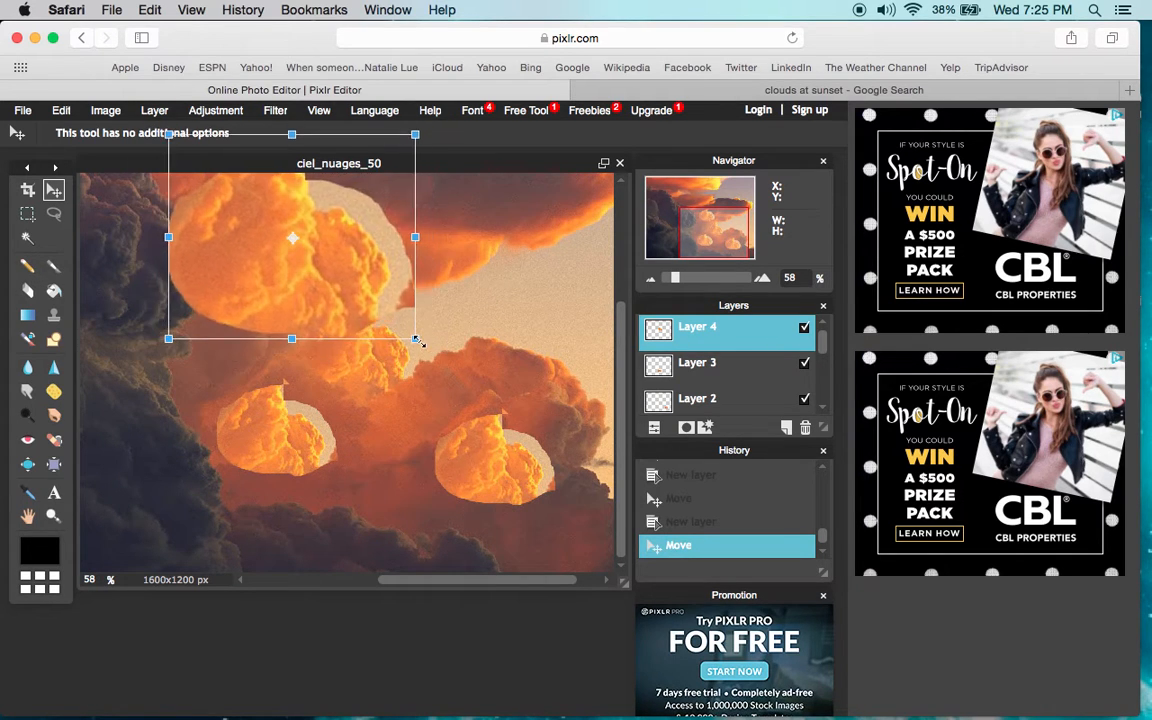
pyautogui.moveTo(292, 338); pyautogui.dragTo(292, 334)
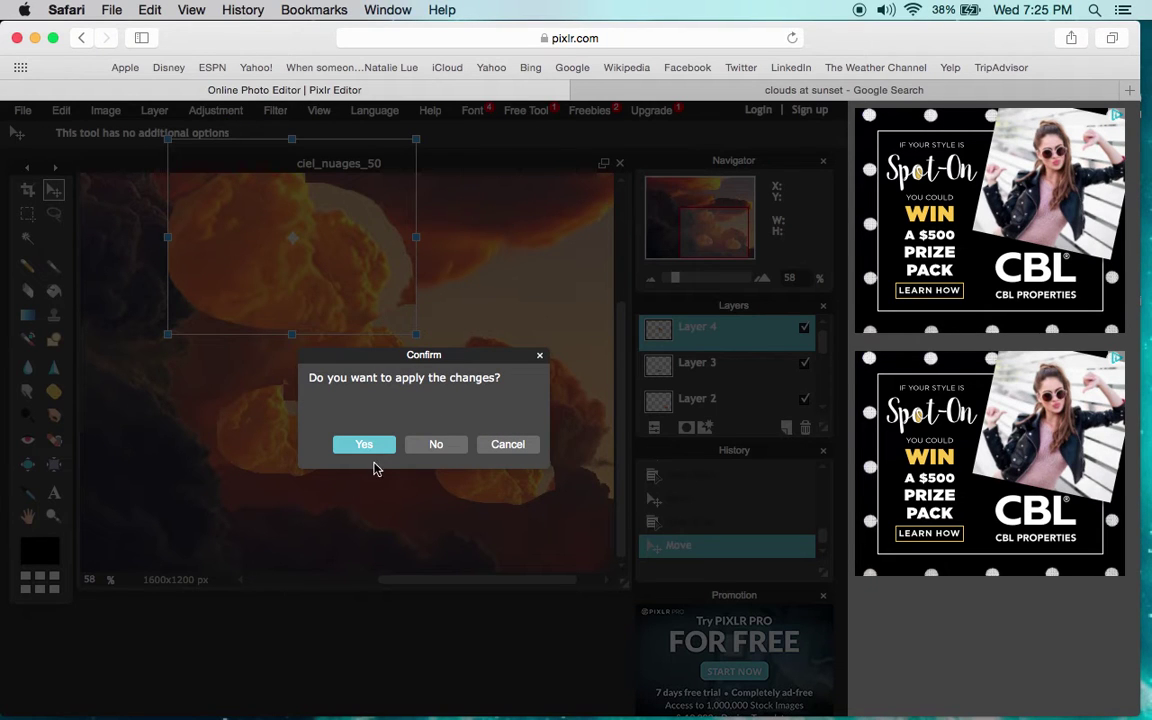
pyautogui.click(364, 444)
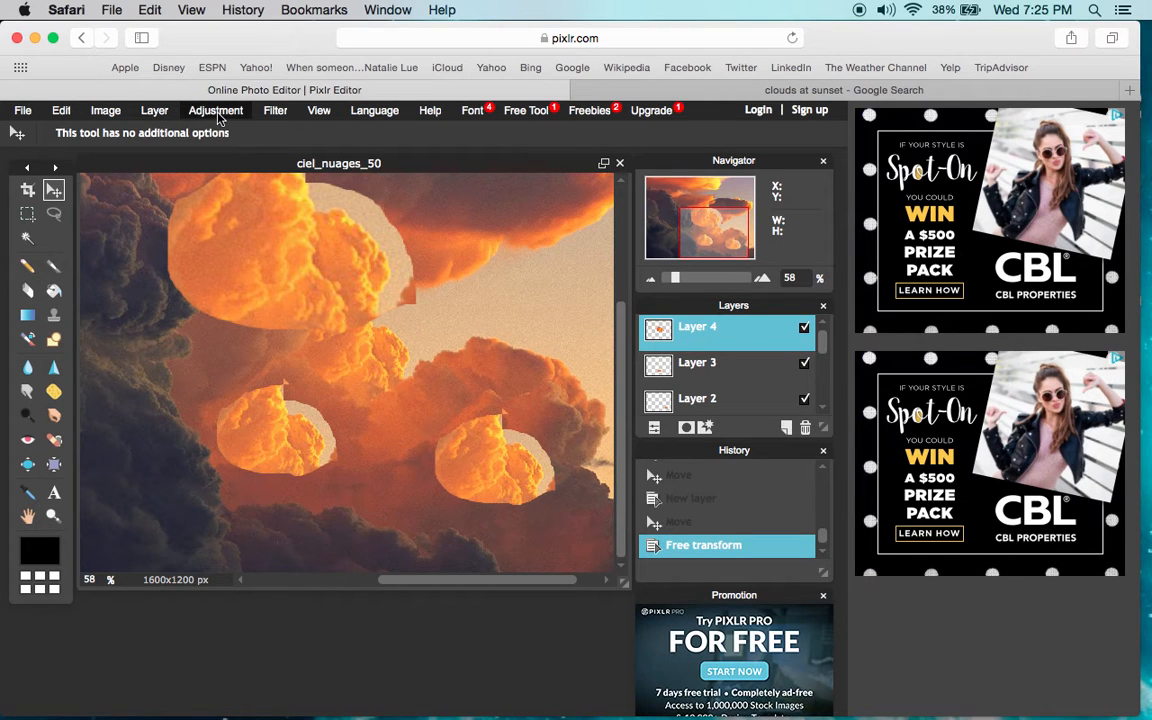
pyautogui.click(216, 110)
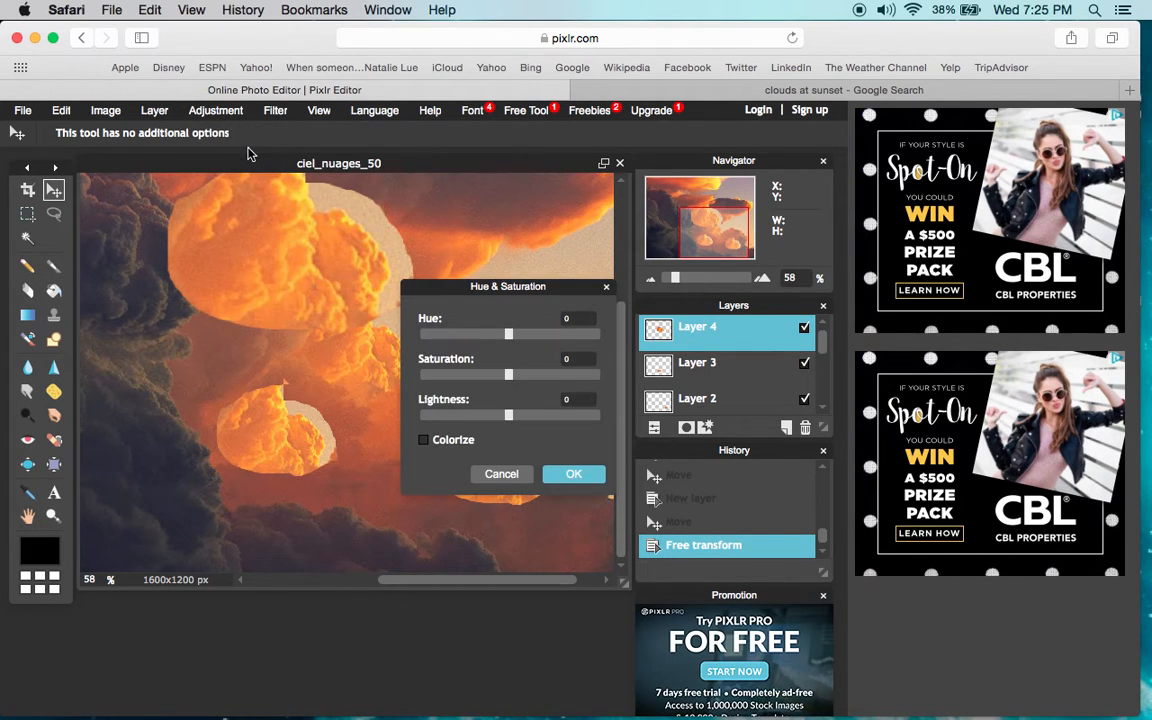
pyautogui.moveTo(508, 334); pyautogui.dragTo(470, 334)
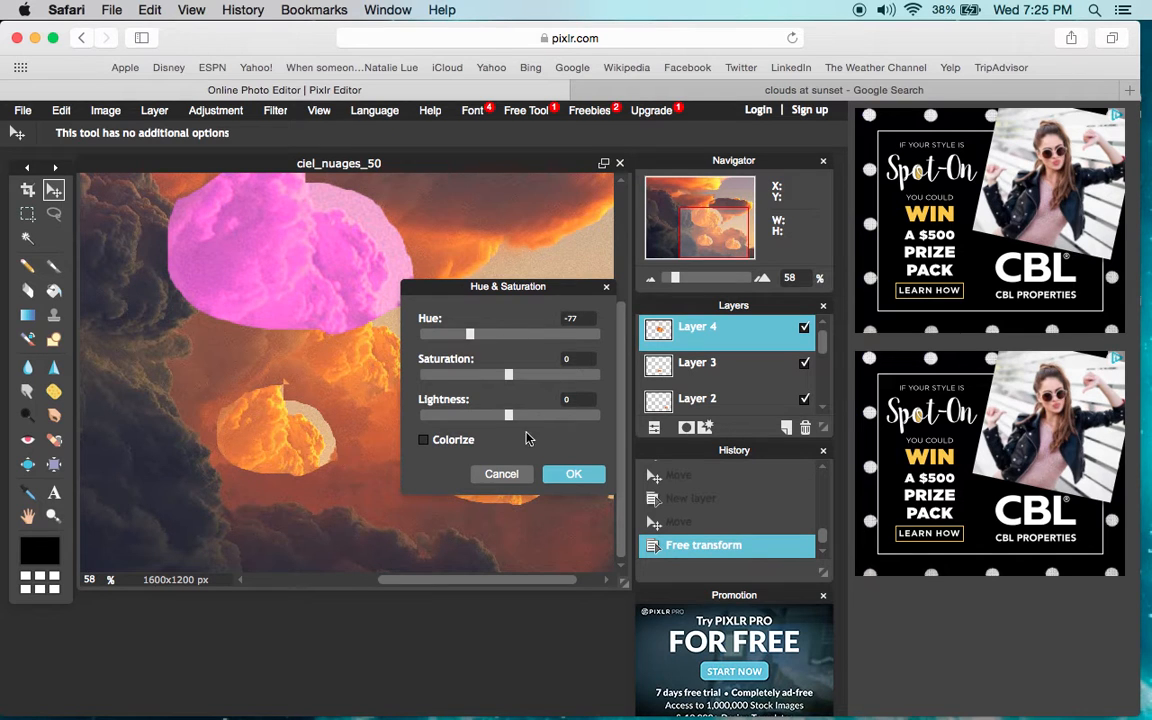
pyautogui.click(572, 472)
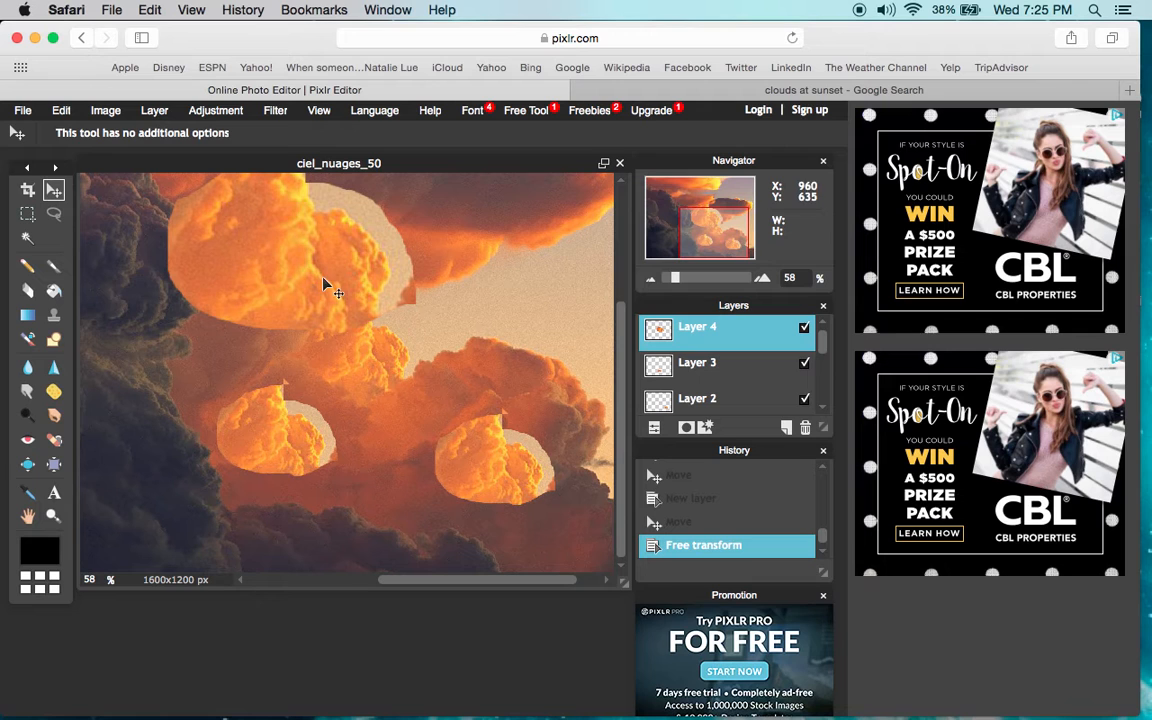
pyautogui.moveTo(404, 276)
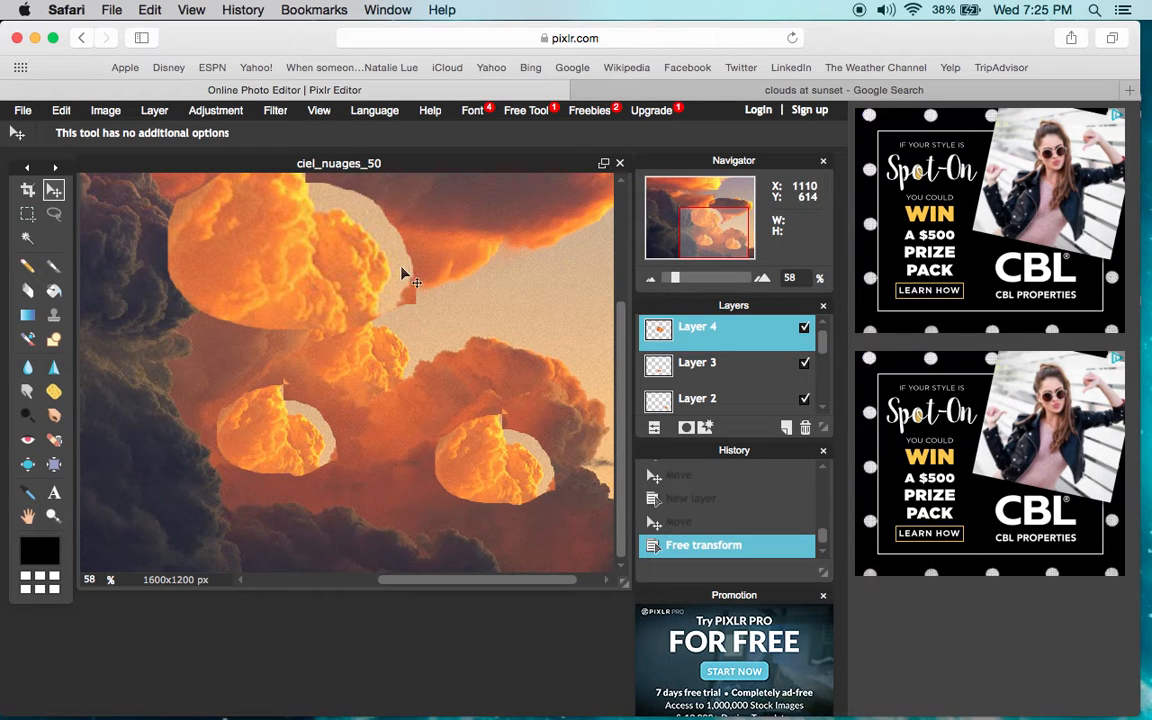
pyautogui.moveTo(238, 236)
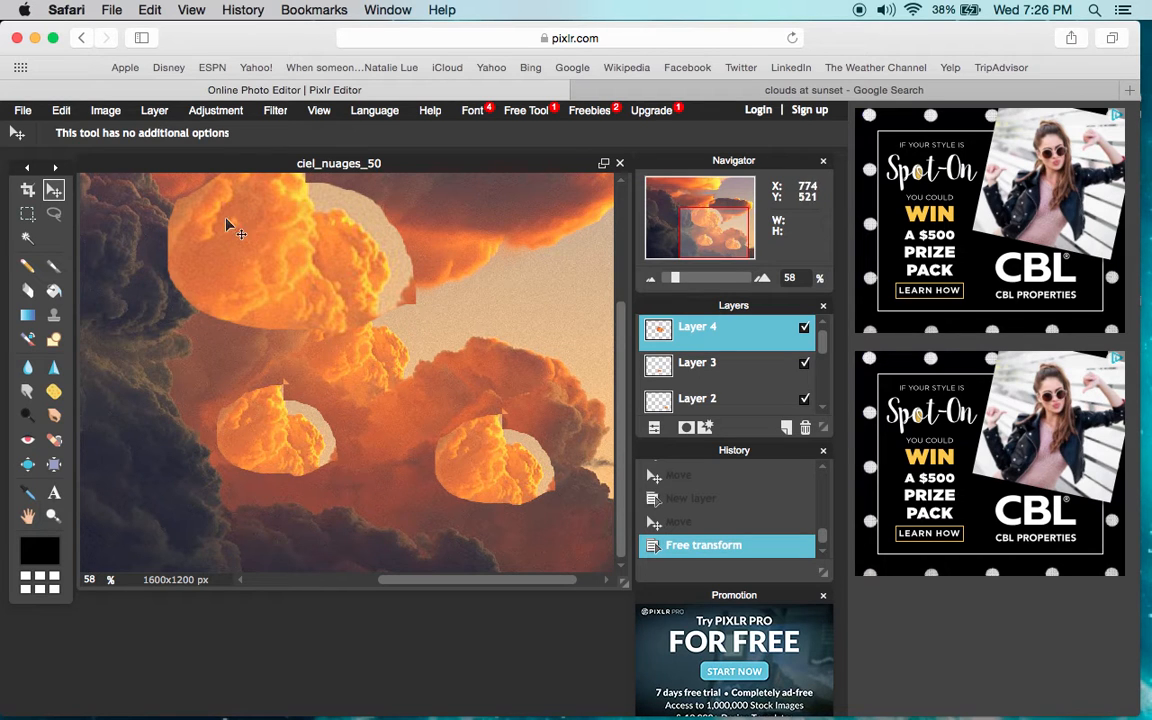
pyautogui.moveTo(548, 468)
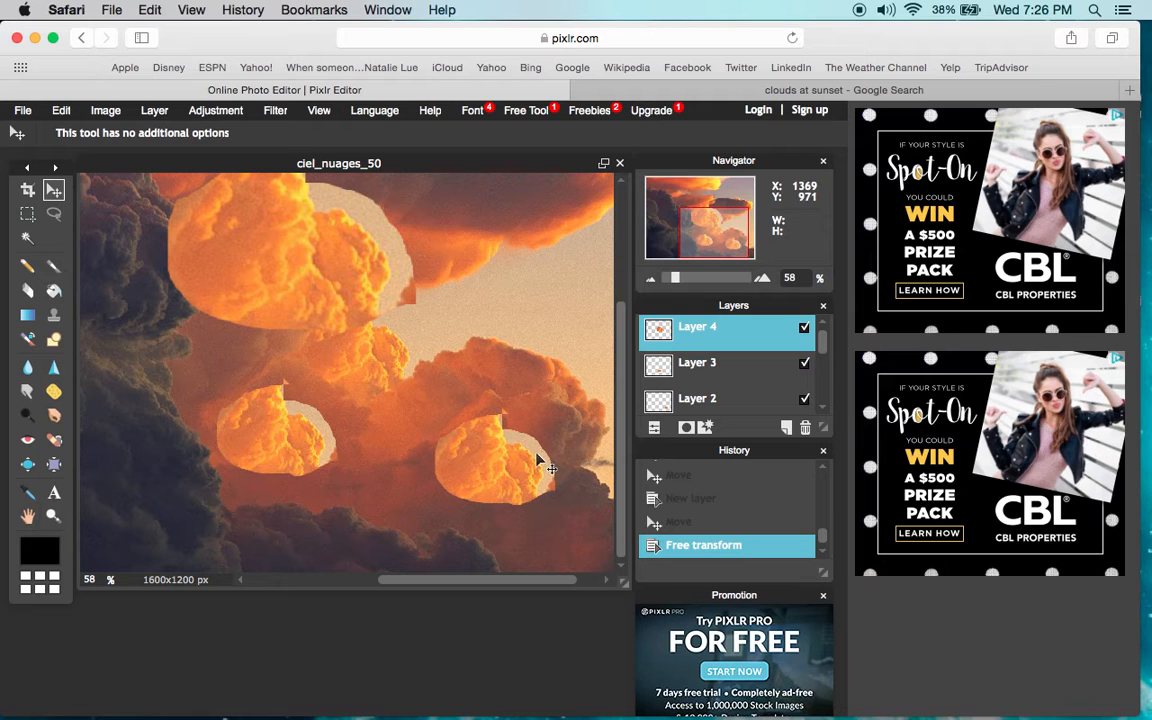
# Switch to the Eraser and set a half-opacity brush for softening the Layer 4 cloud edges.
pyautogui.click(28, 290)
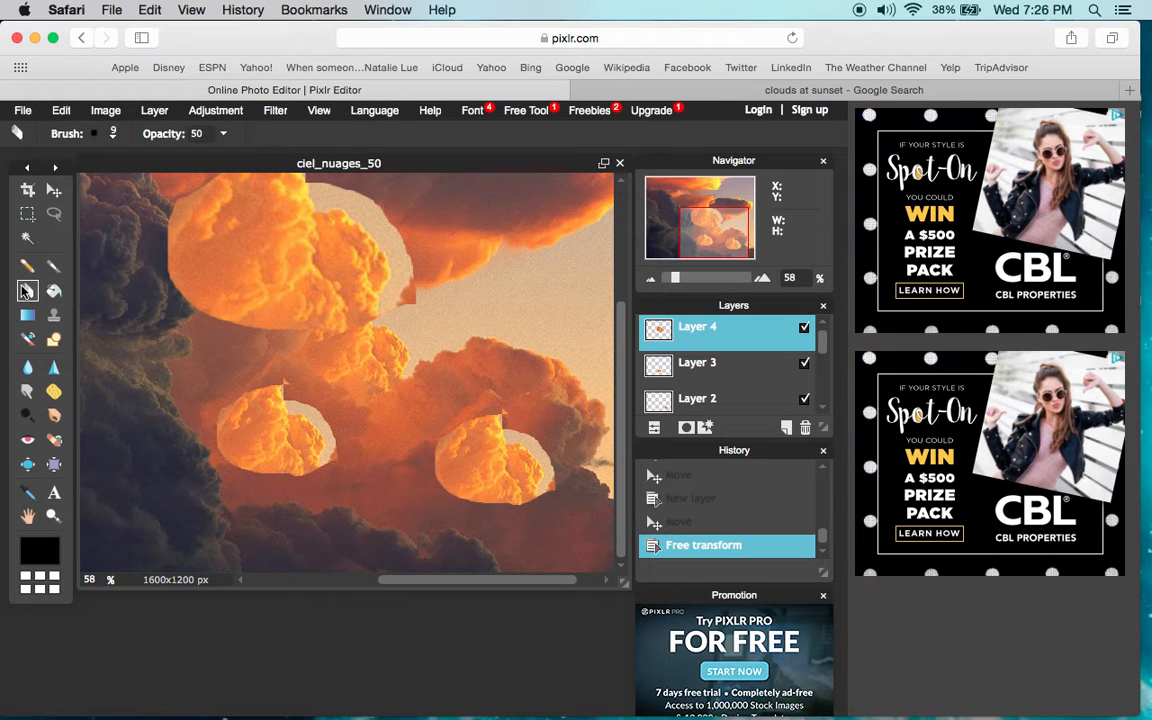
pyautogui.click(100, 132)
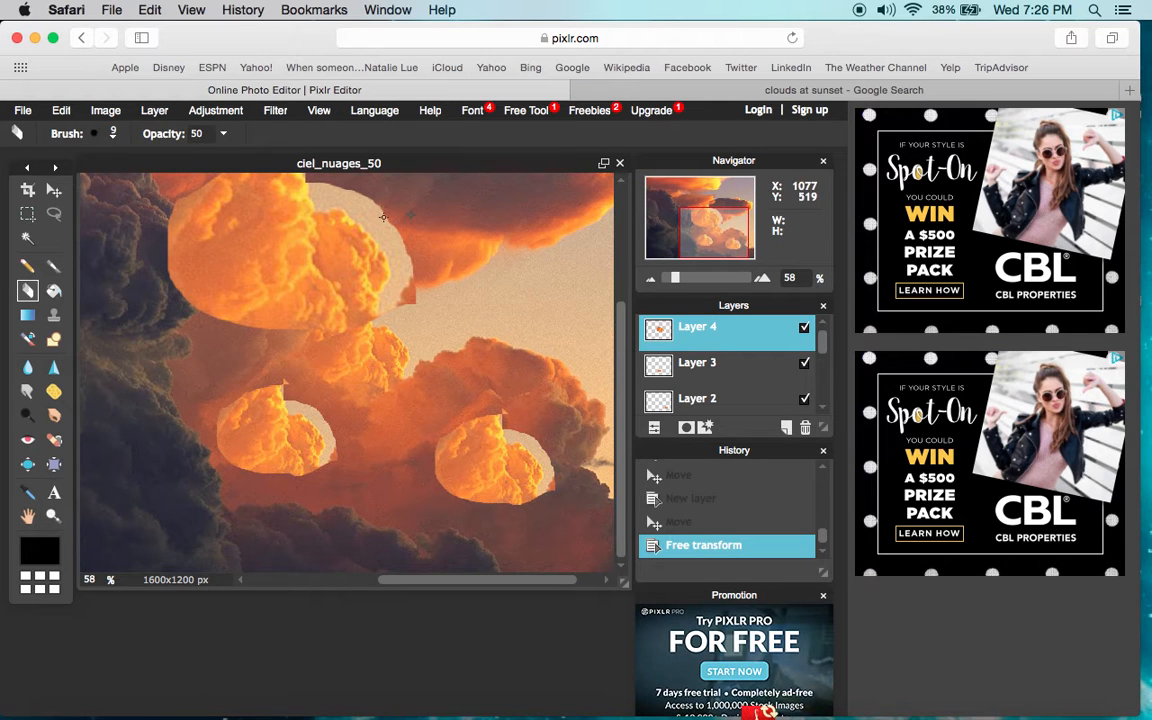
pyautogui.click(96, 132)
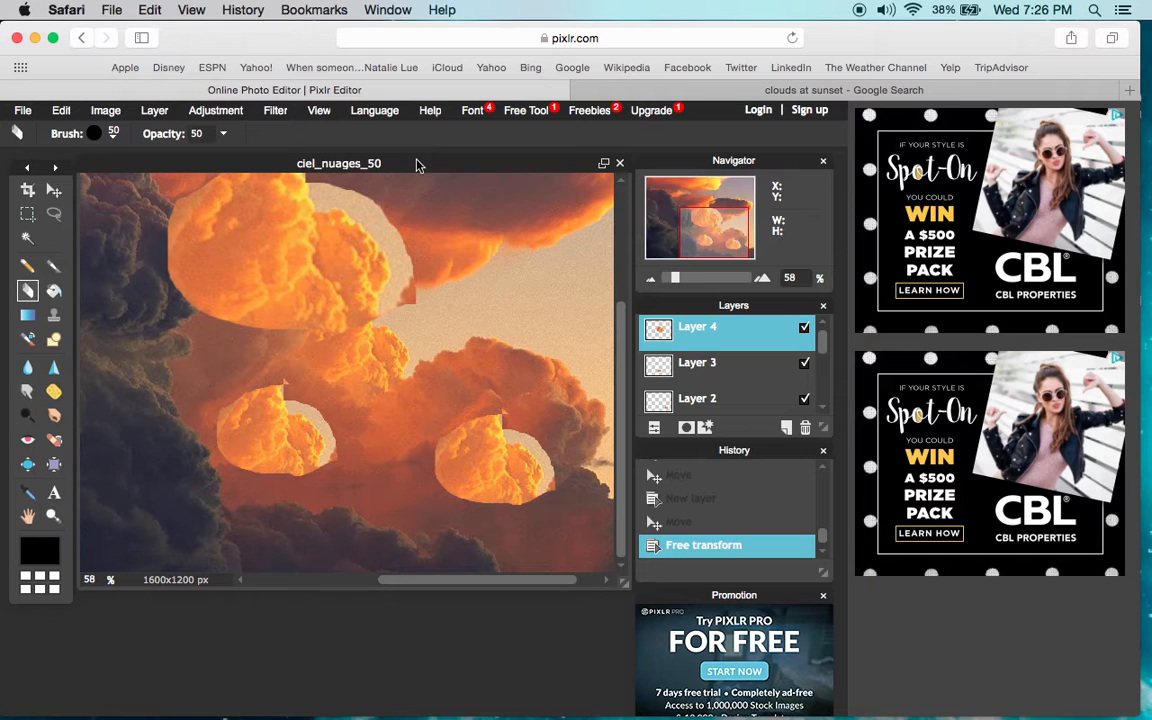
pyautogui.moveTo(352, 198)
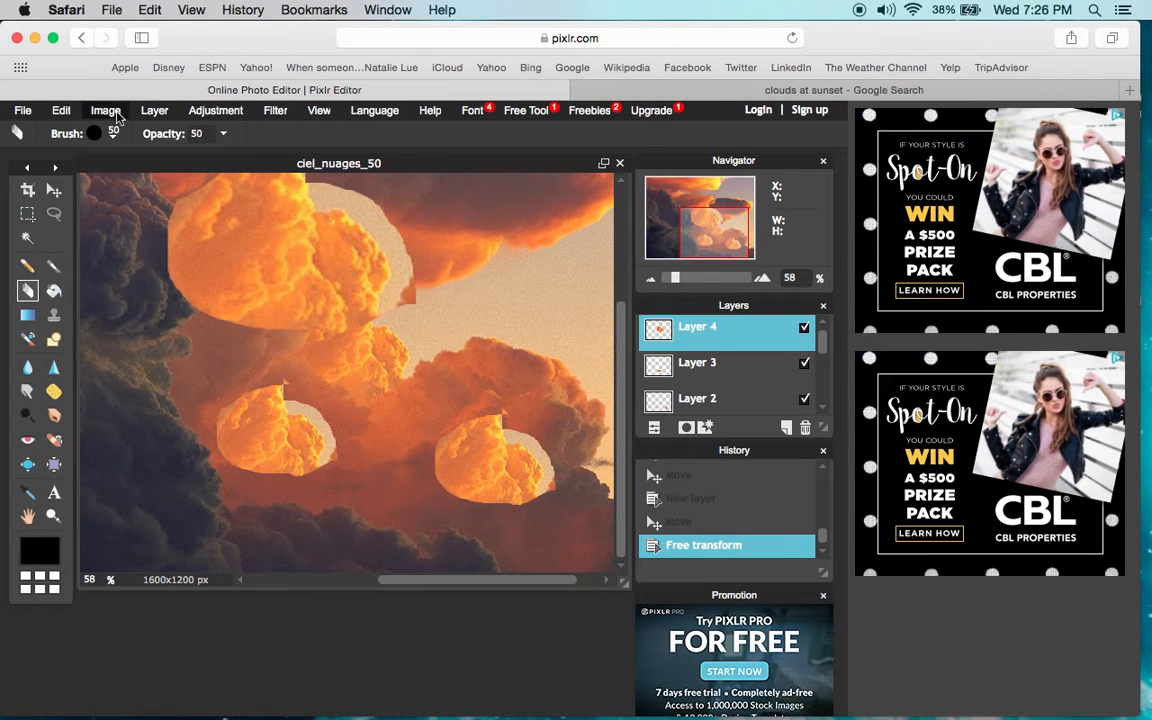
pyautogui.moveTo(332, 208)
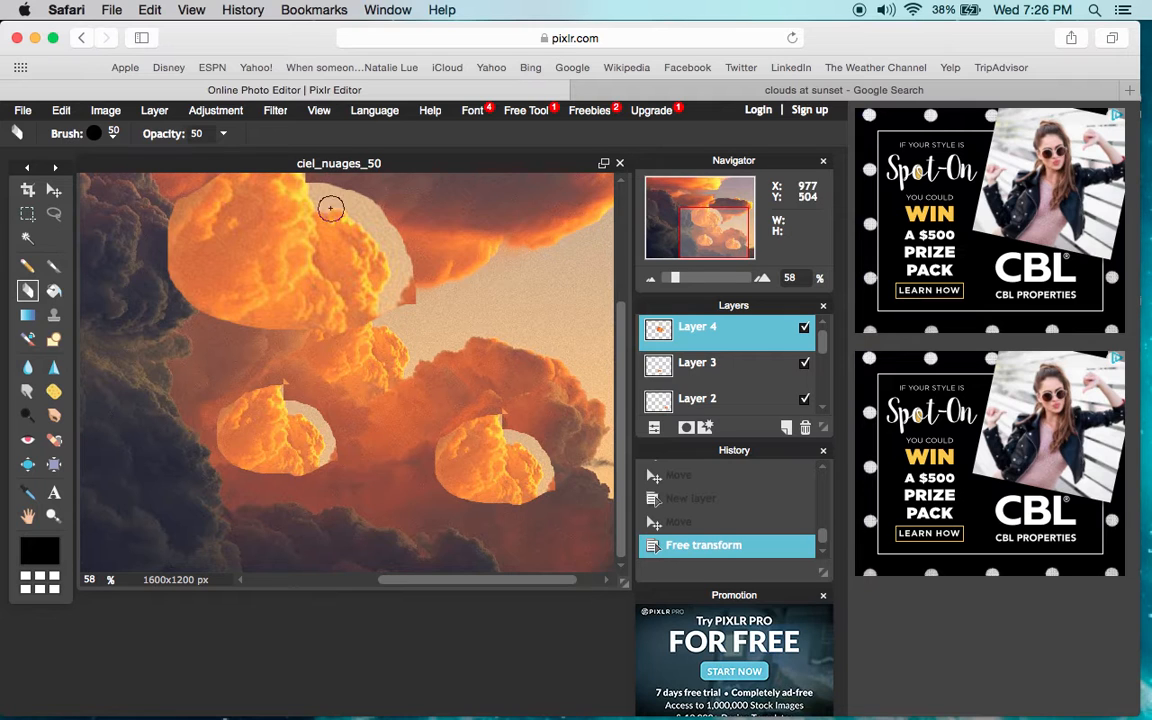
pyautogui.moveTo(372, 218)
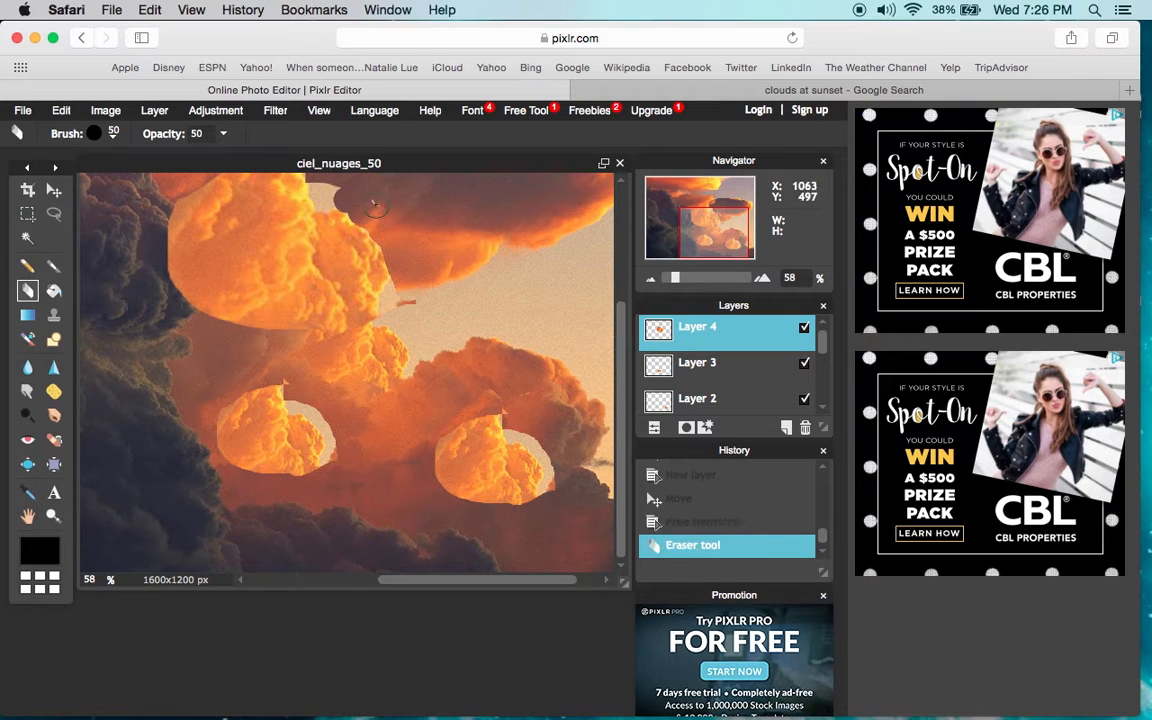
pyautogui.moveTo(692, 300)
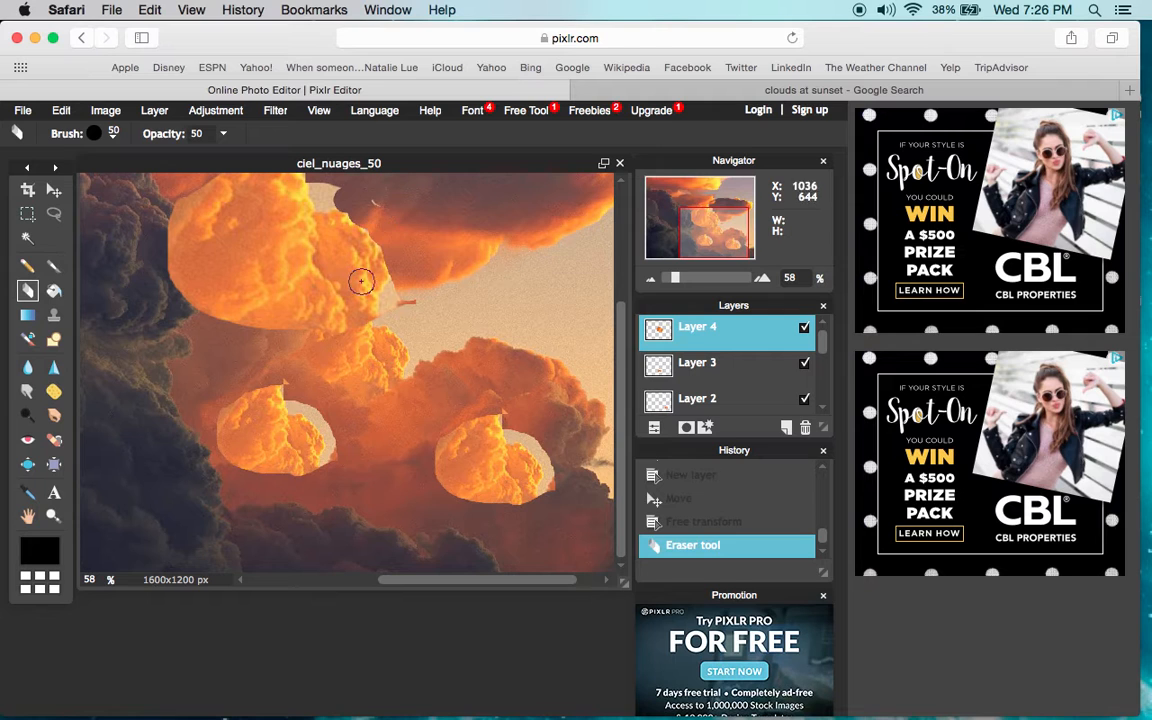
pyautogui.moveTo(268, 240)
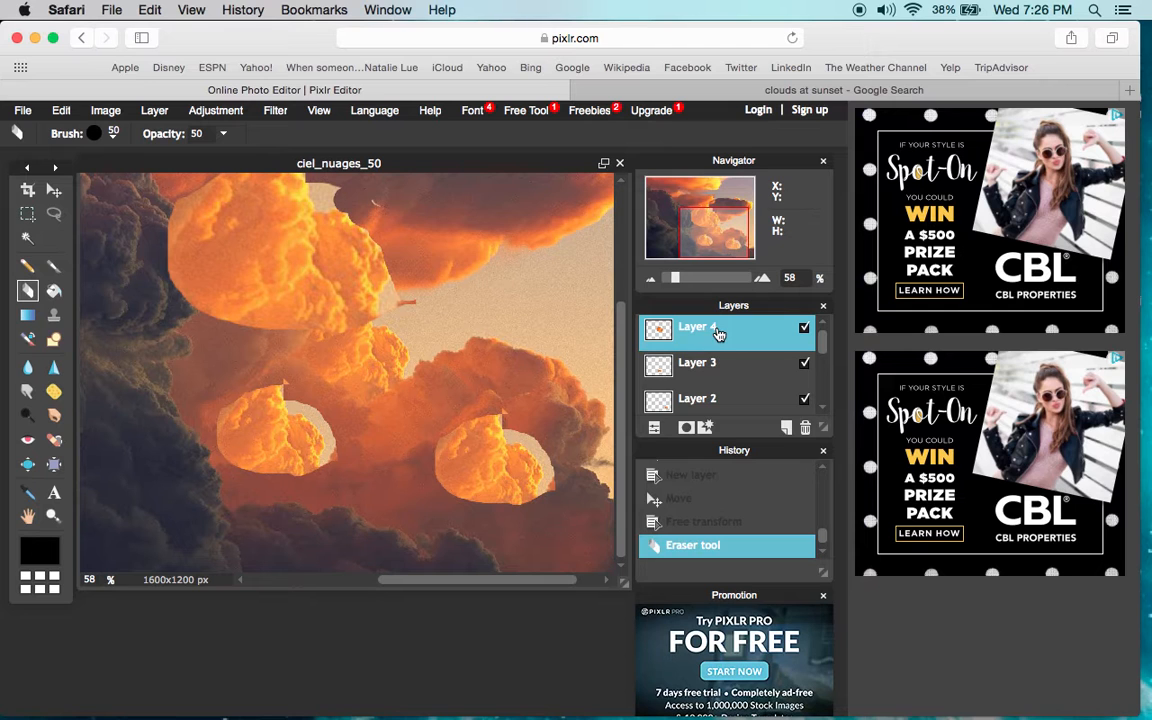
# Remove Layer 4 via its right-click menu, leaving Layers 3, 2 and Background.
pyautogui.rightClick(712, 328)
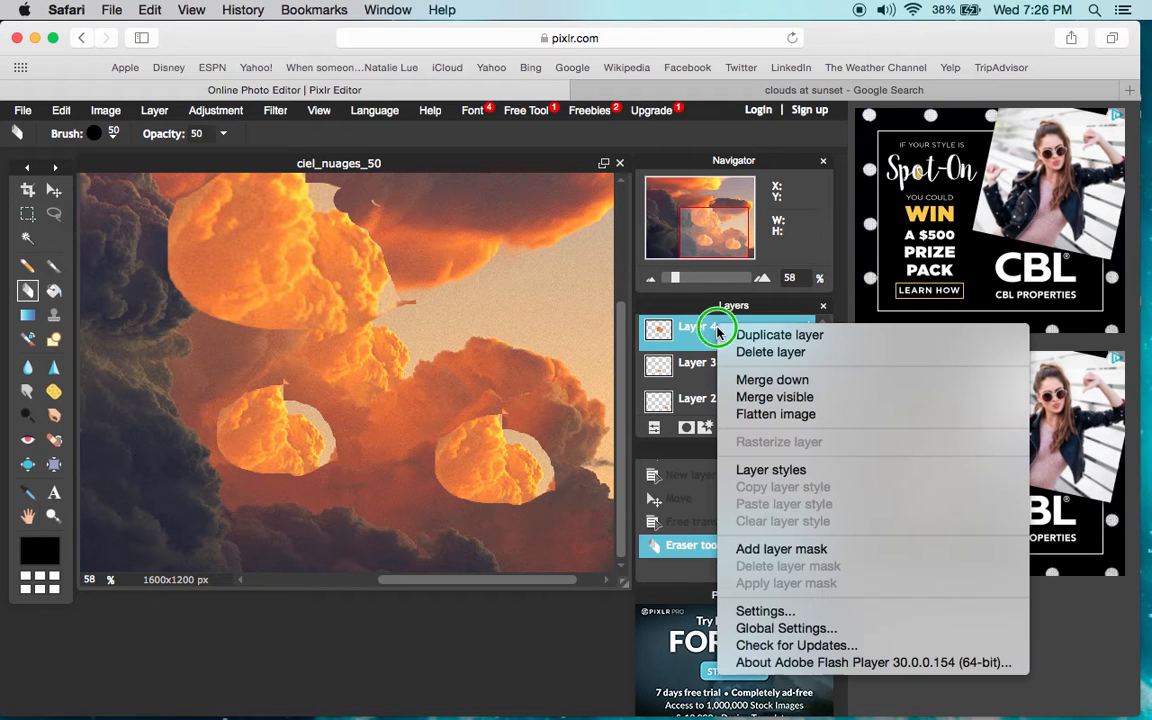
pyautogui.moveTo(718, 328)
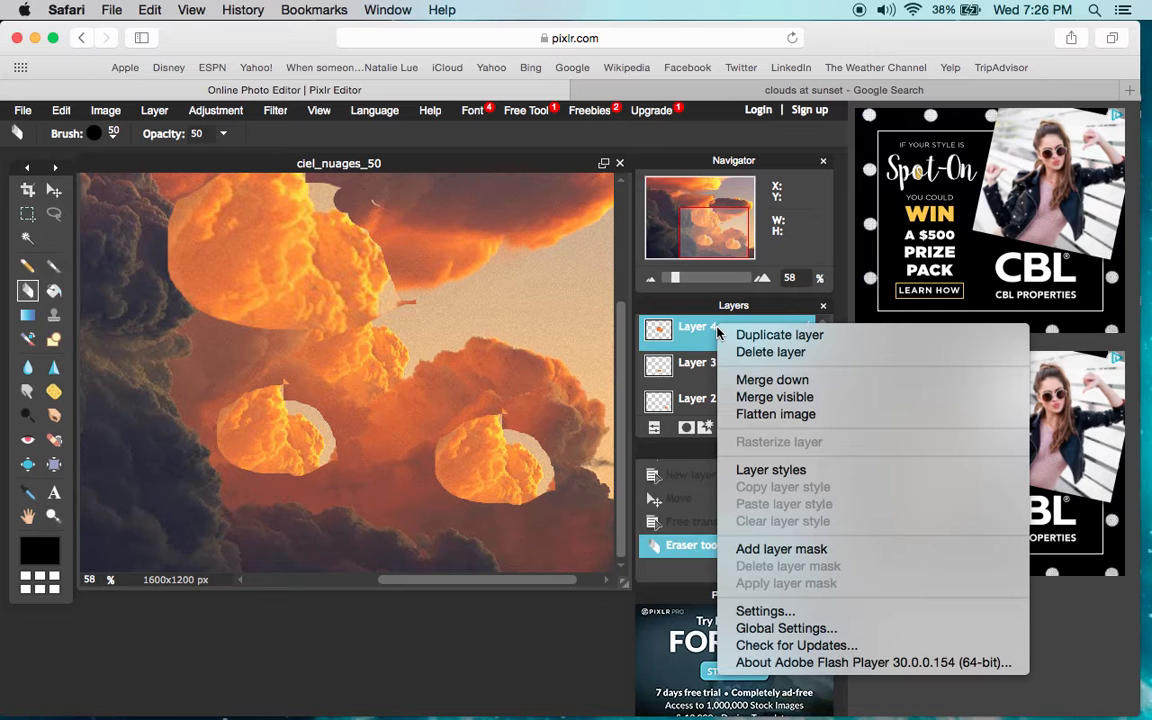
pyautogui.moveTo(778, 336)
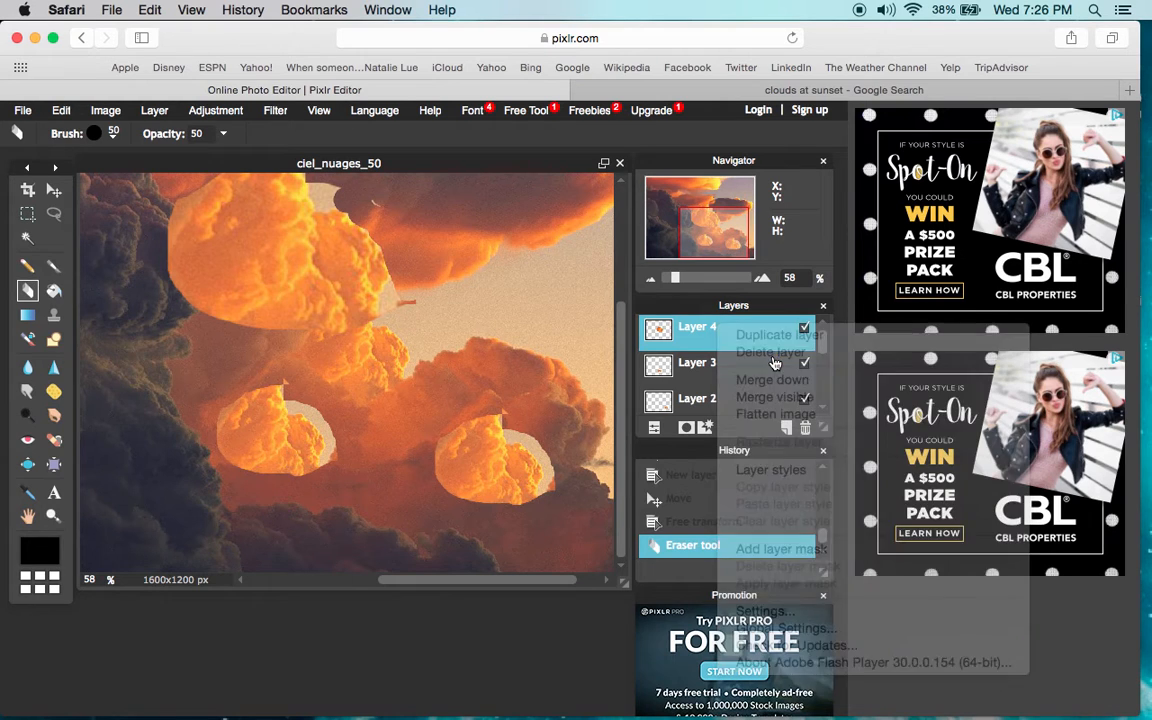
pyautogui.click(768, 352)
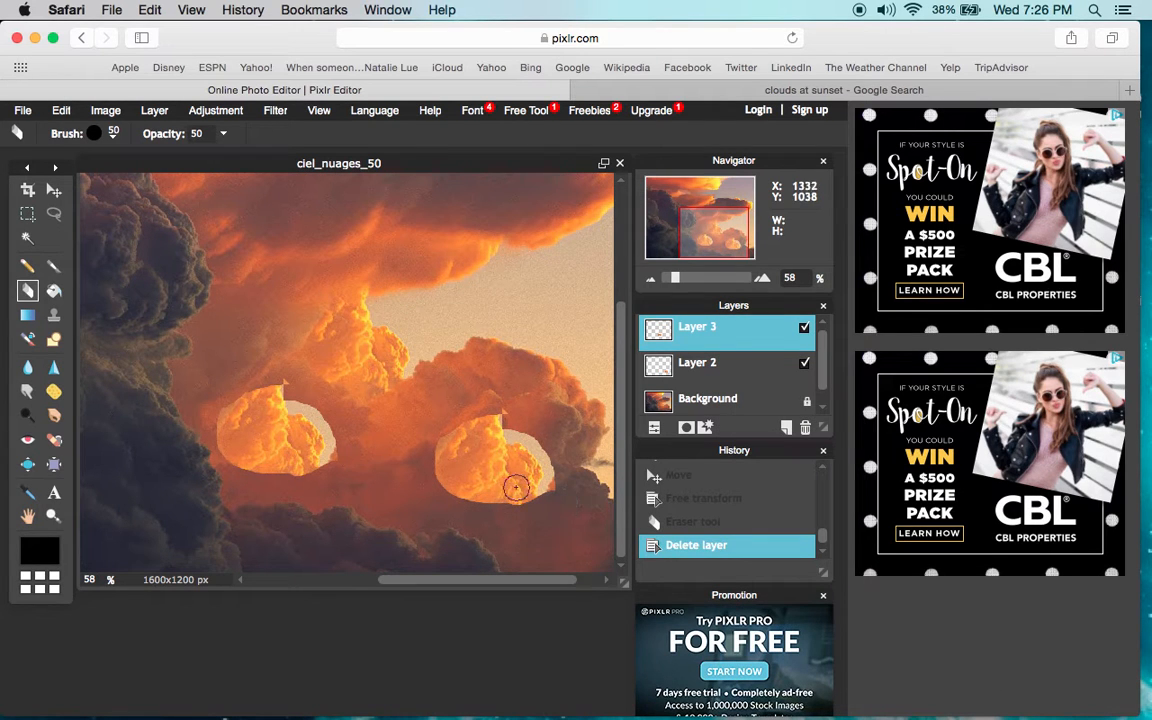
pyautogui.moveTo(448, 412)
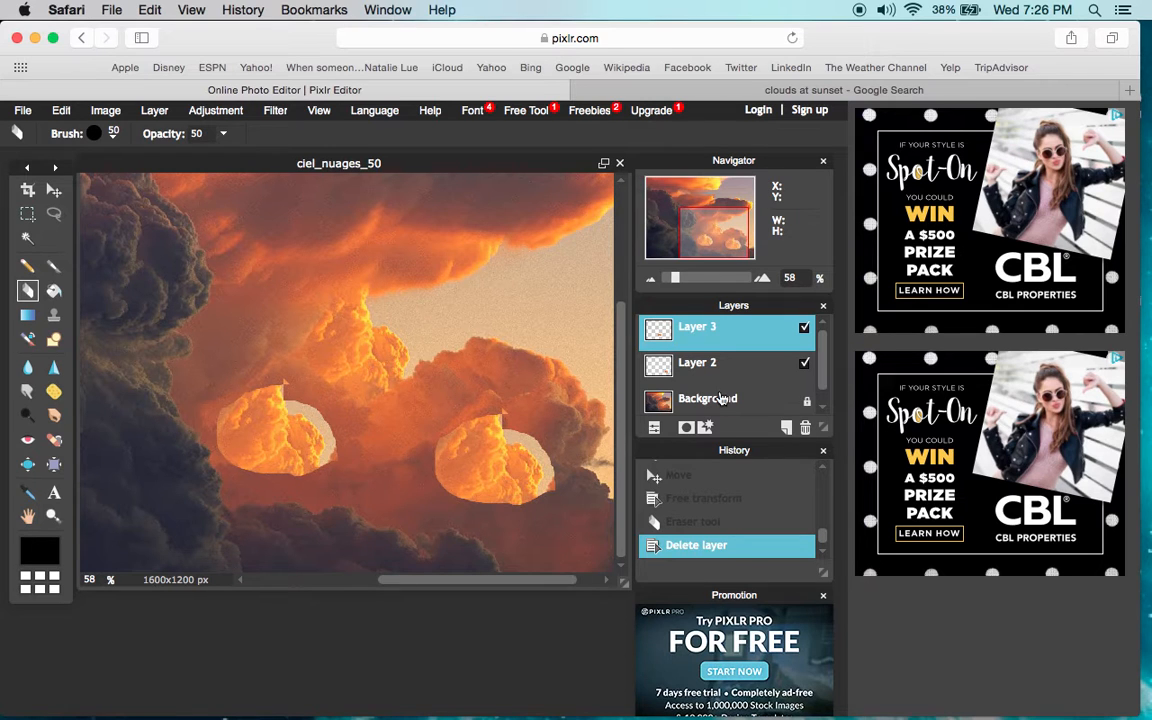
pyautogui.moveTo(436, 360)
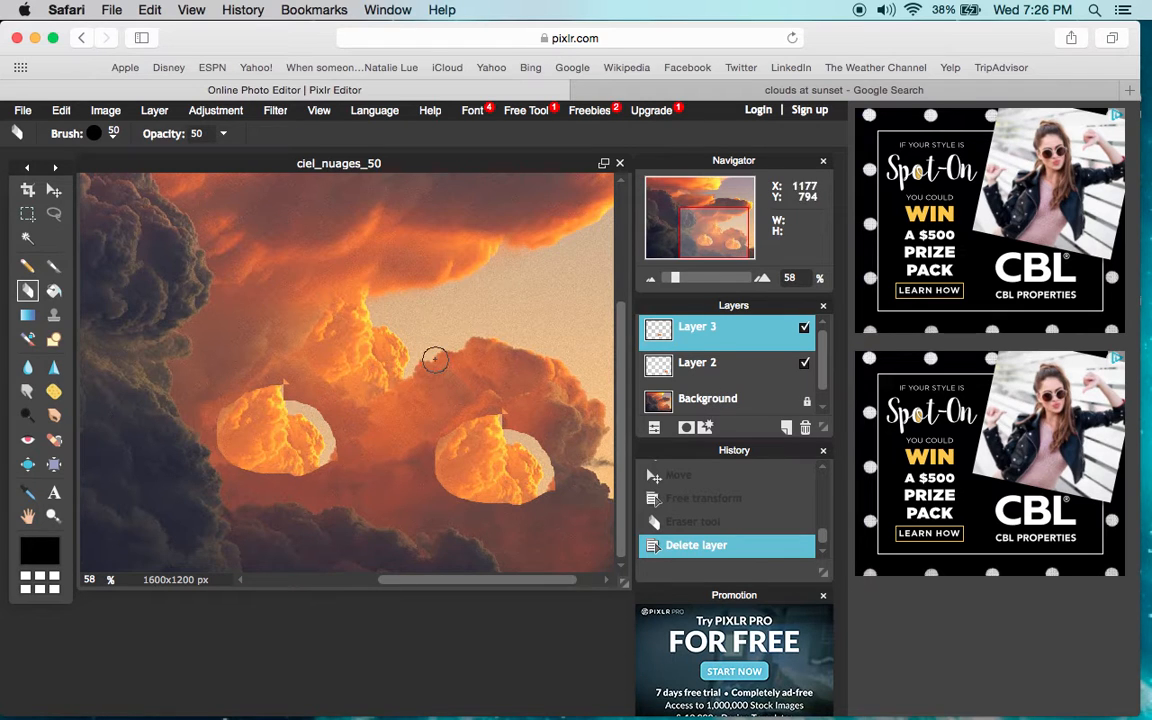
pyautogui.moveTo(316, 404)
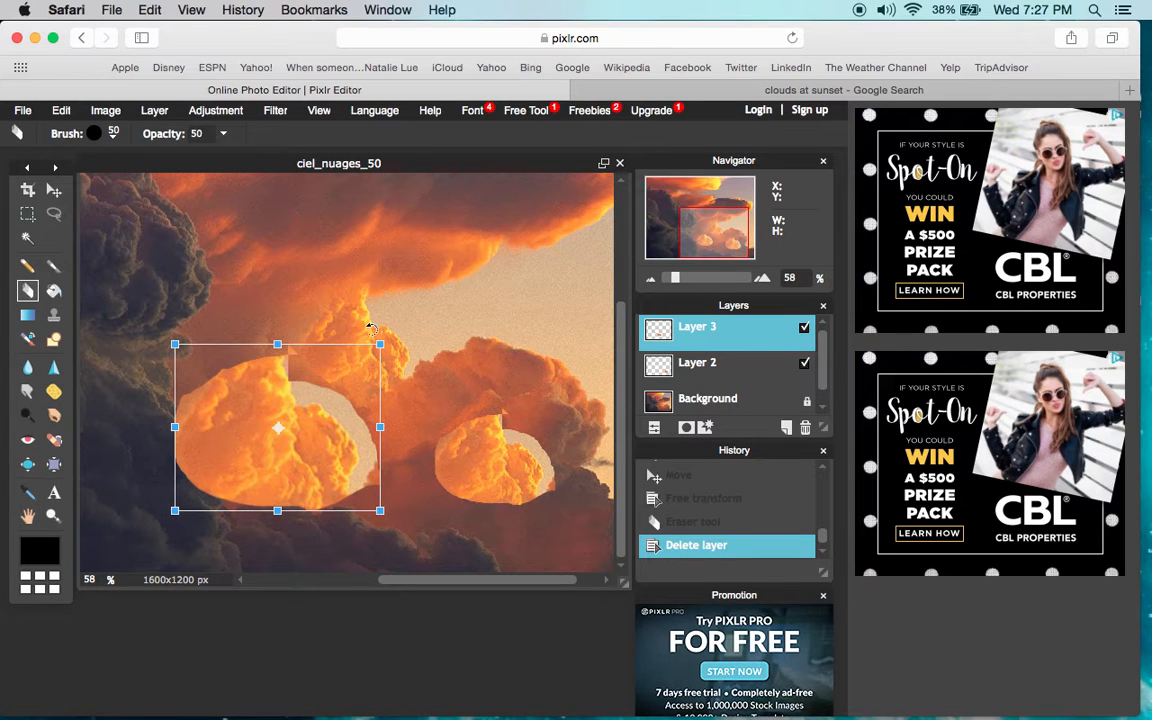
pyautogui.moveTo(376, 320)
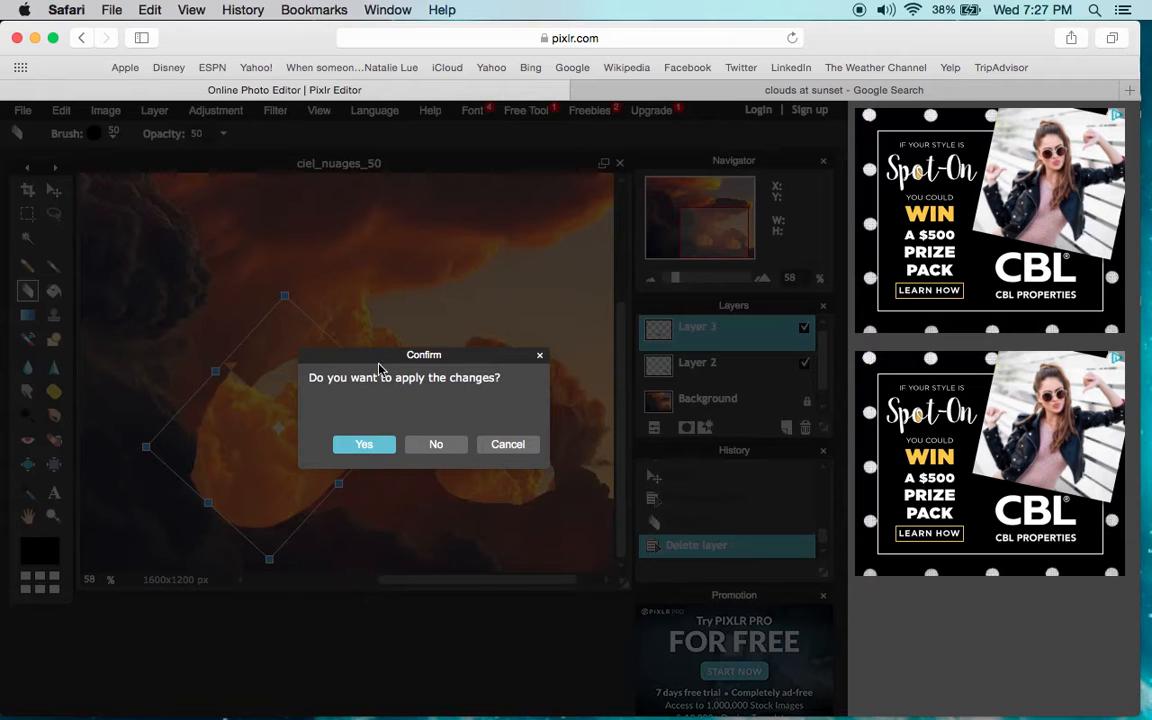
# Confirm the rotated and enlarged free transform of the Layer 3 cloud patch with Yes.
pyautogui.click(364, 444)
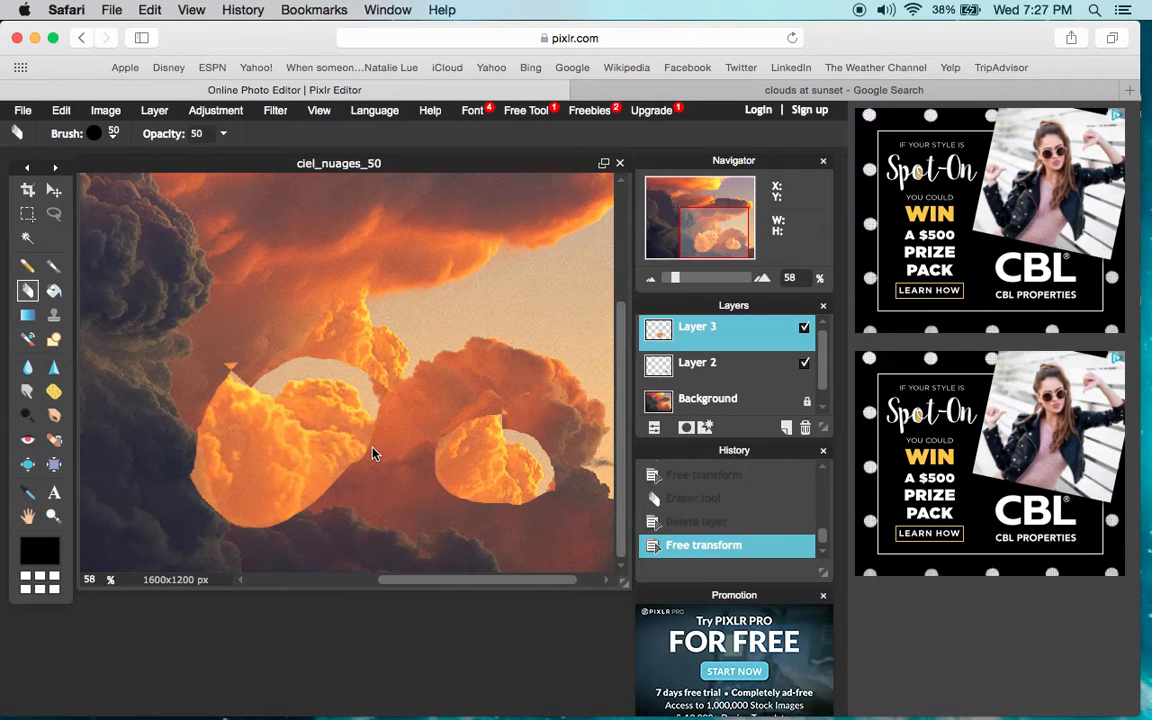
pyautogui.moveTo(454, 336)
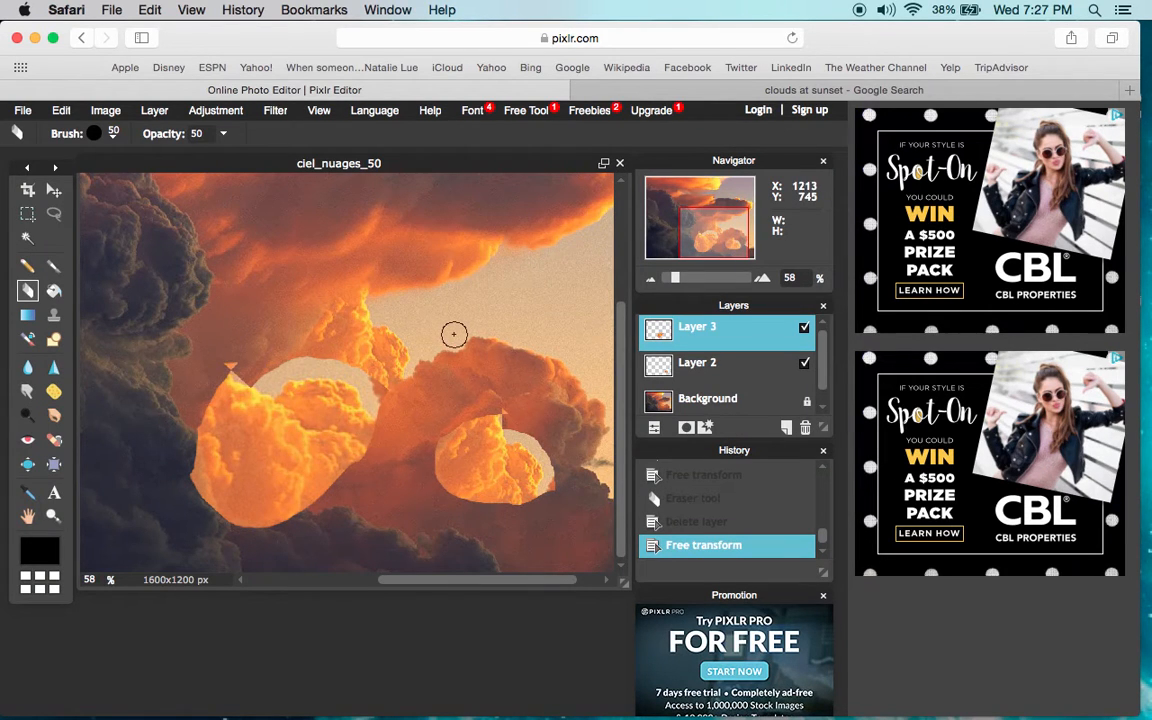
pyautogui.moveTo(12, 108)
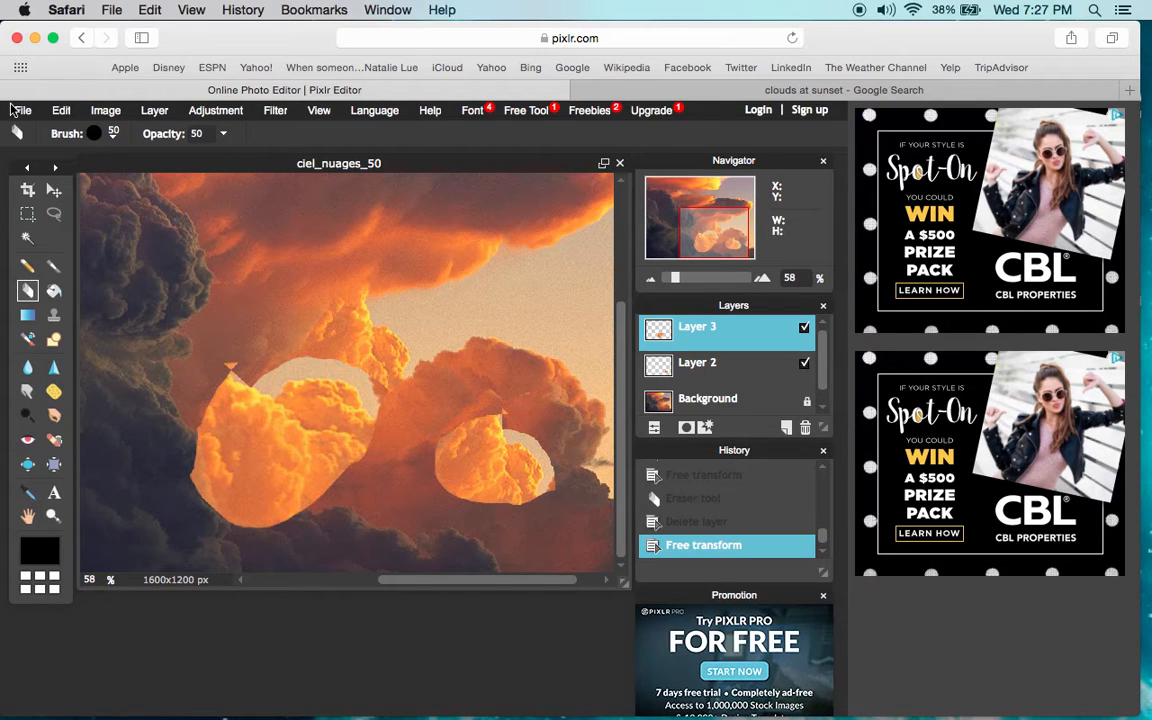
# Merge Layers 2 and 3 down into the Background via Layer > Merge down.
pyautogui.click(154, 110)
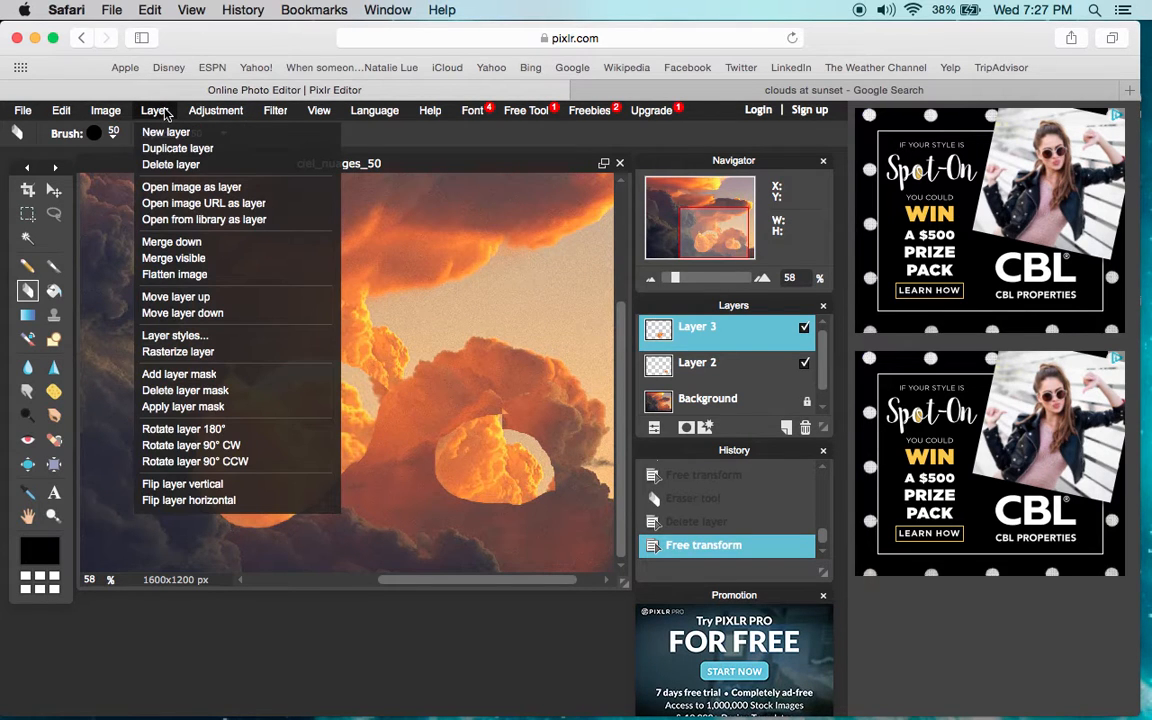
pyautogui.moveTo(176, 274)
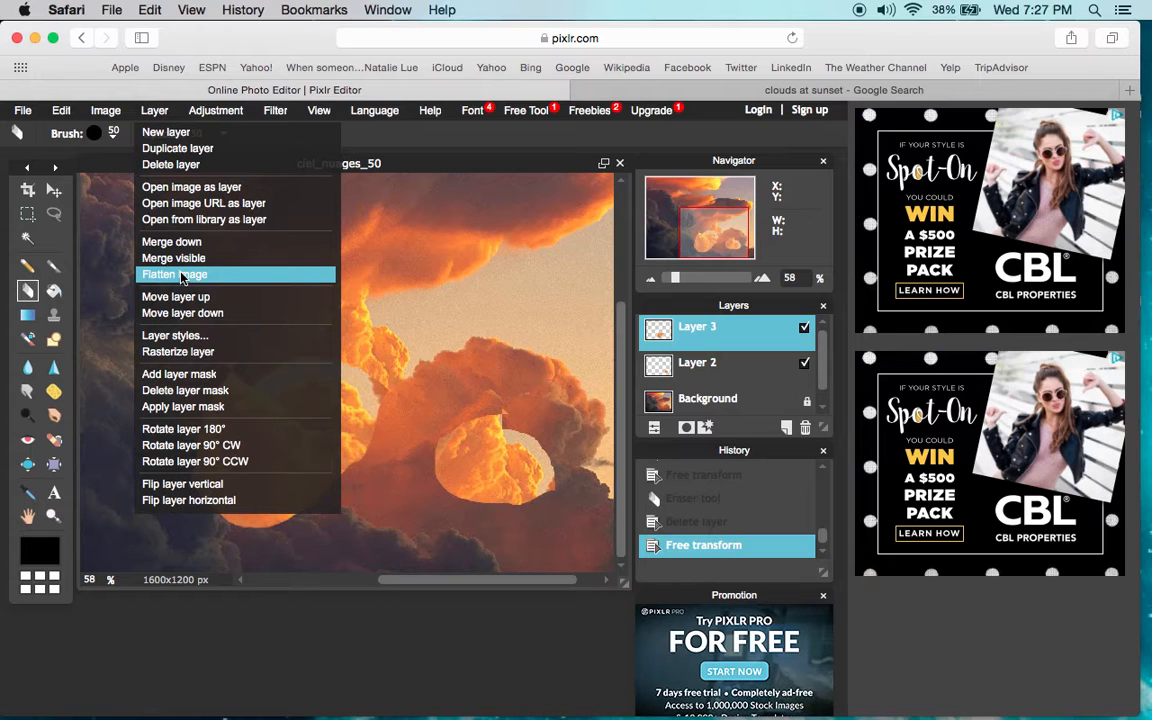
pyautogui.moveTo(452, 330)
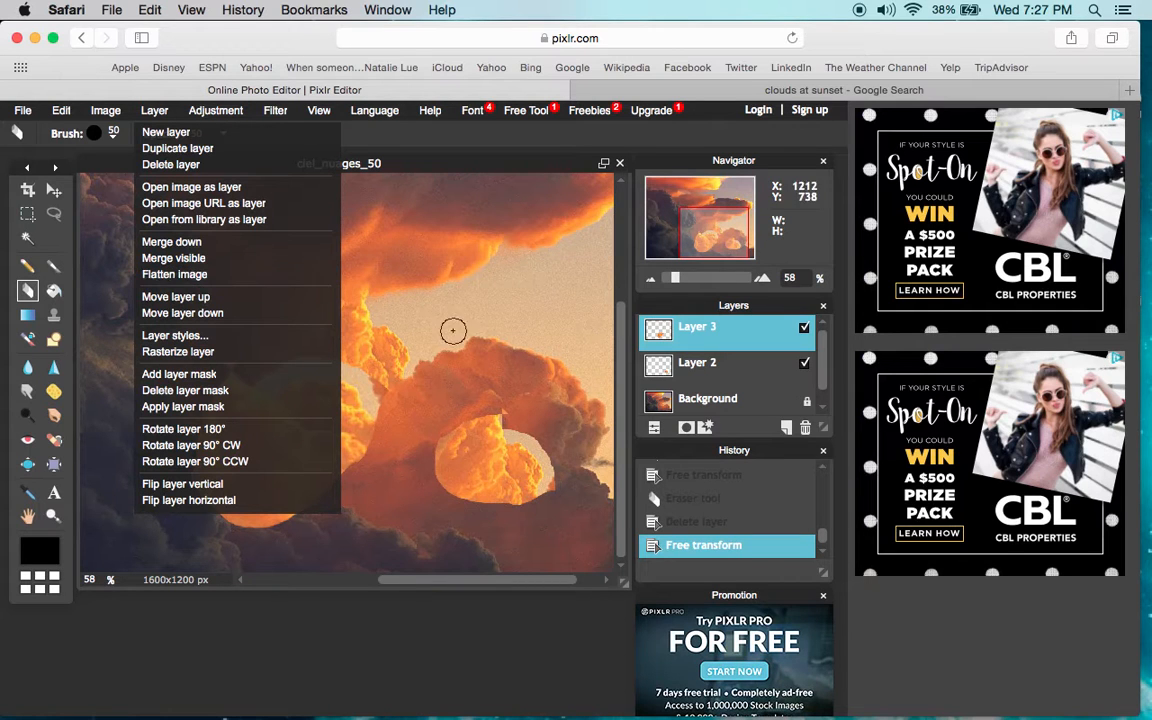
pyautogui.moveTo(172, 240)
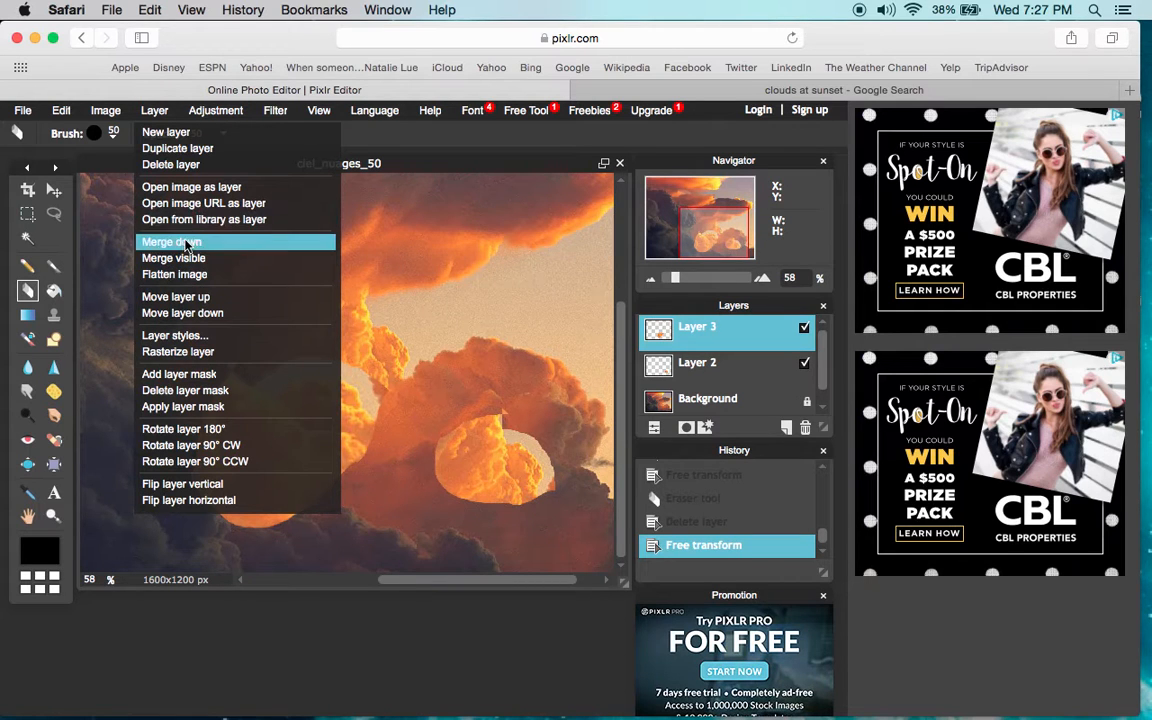
pyautogui.click(170, 242)
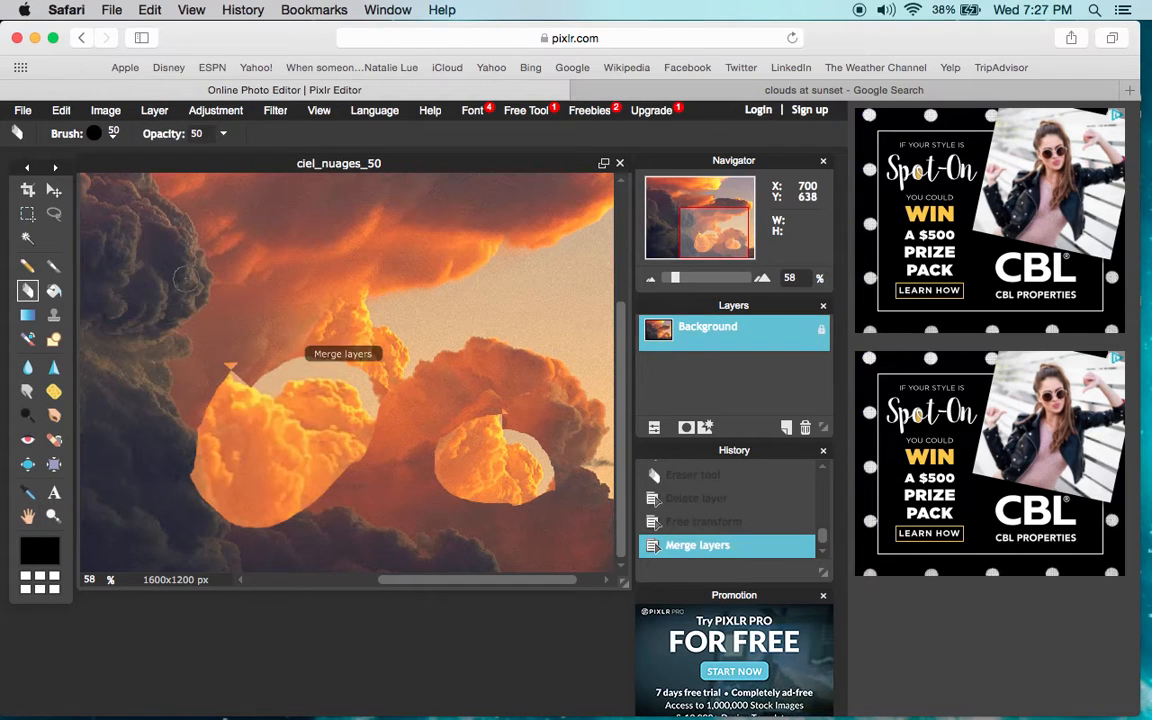
pyautogui.moveTo(348, 396)
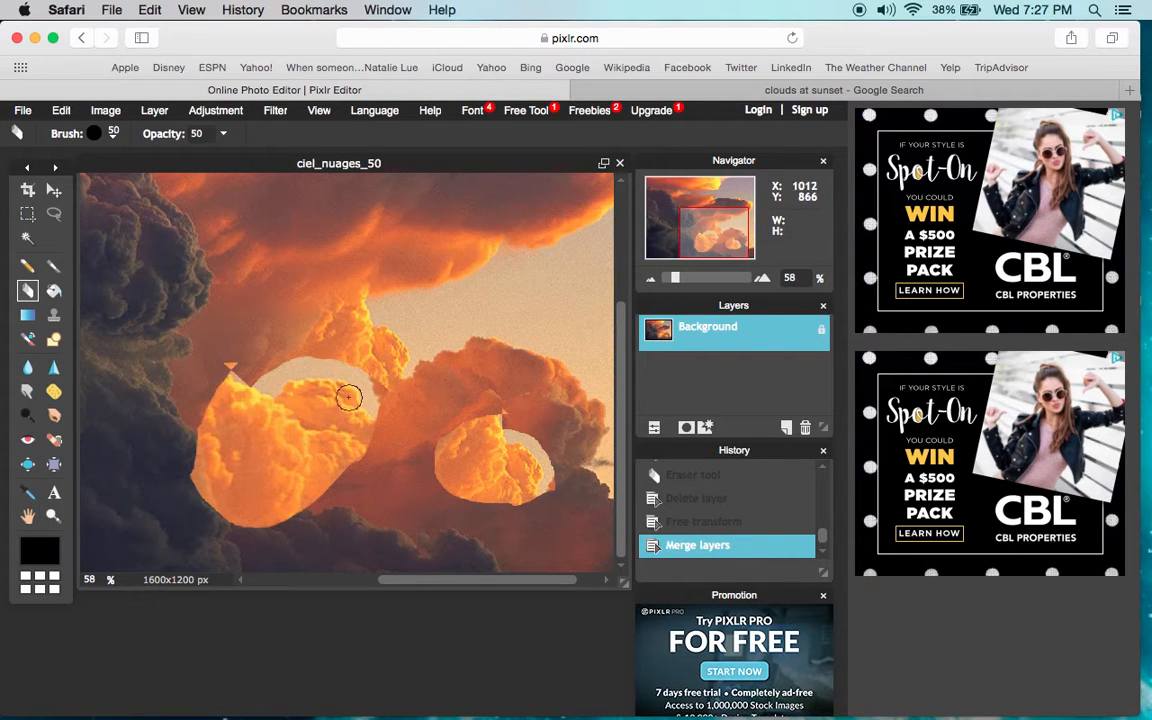
pyautogui.moveTo(496, 452)
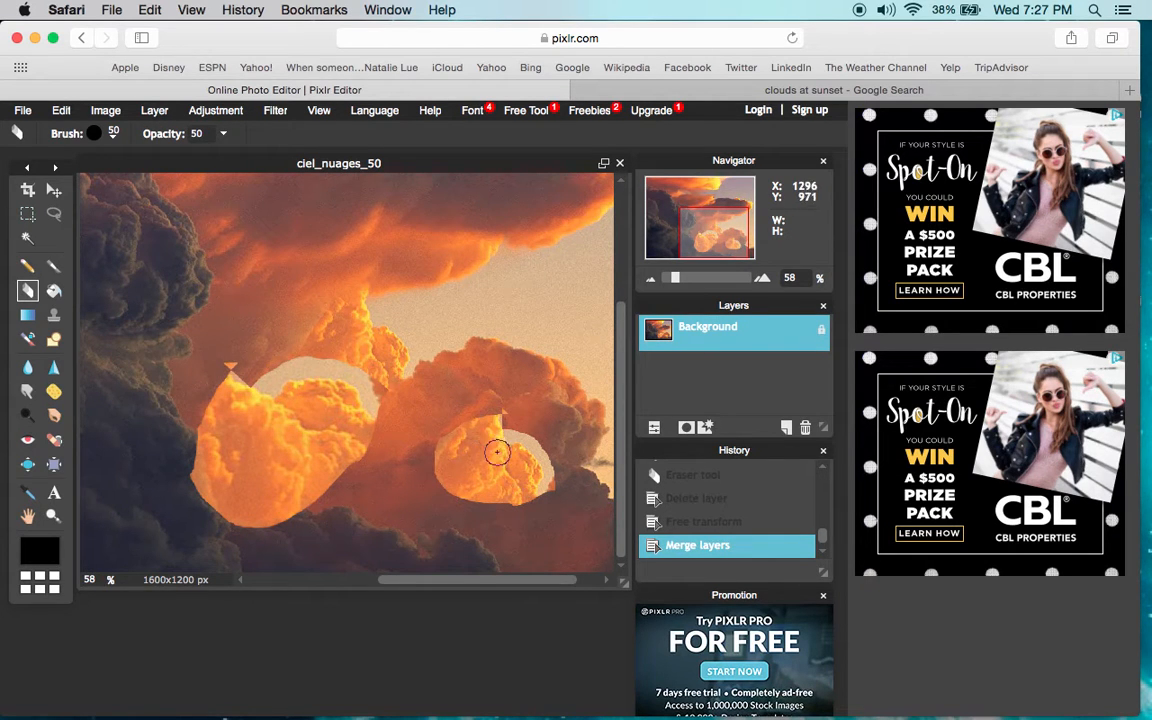
pyautogui.moveTo(320, 274)
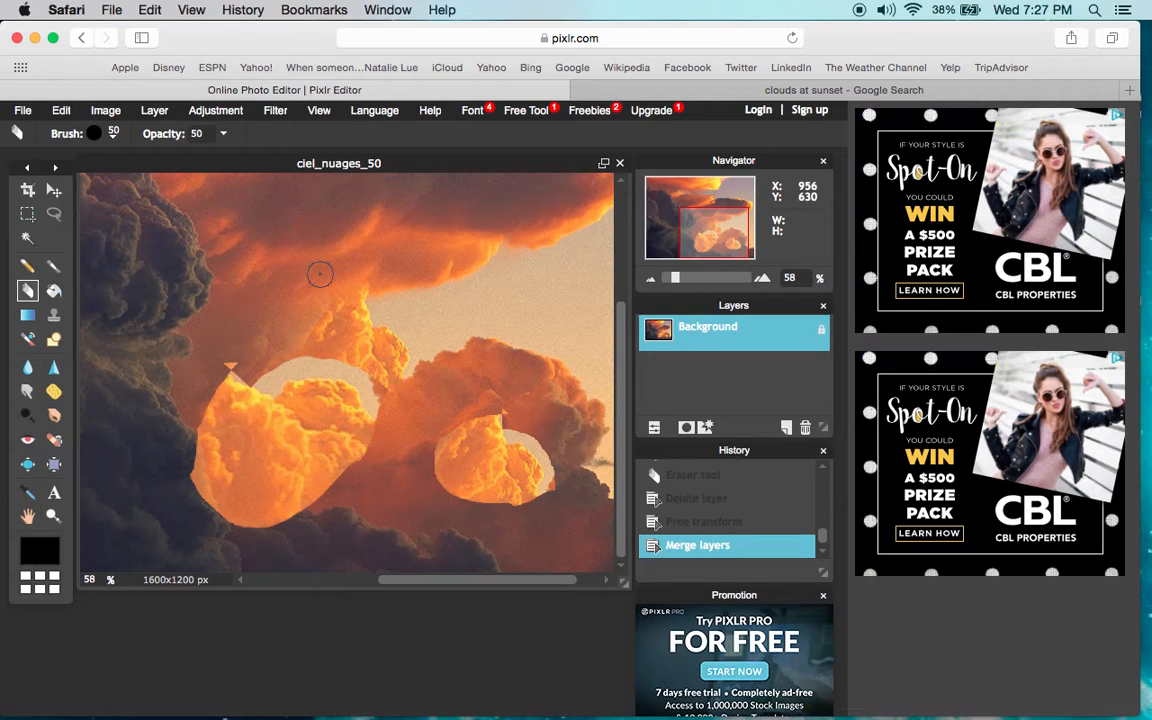
pyautogui.moveTo(402, 390)
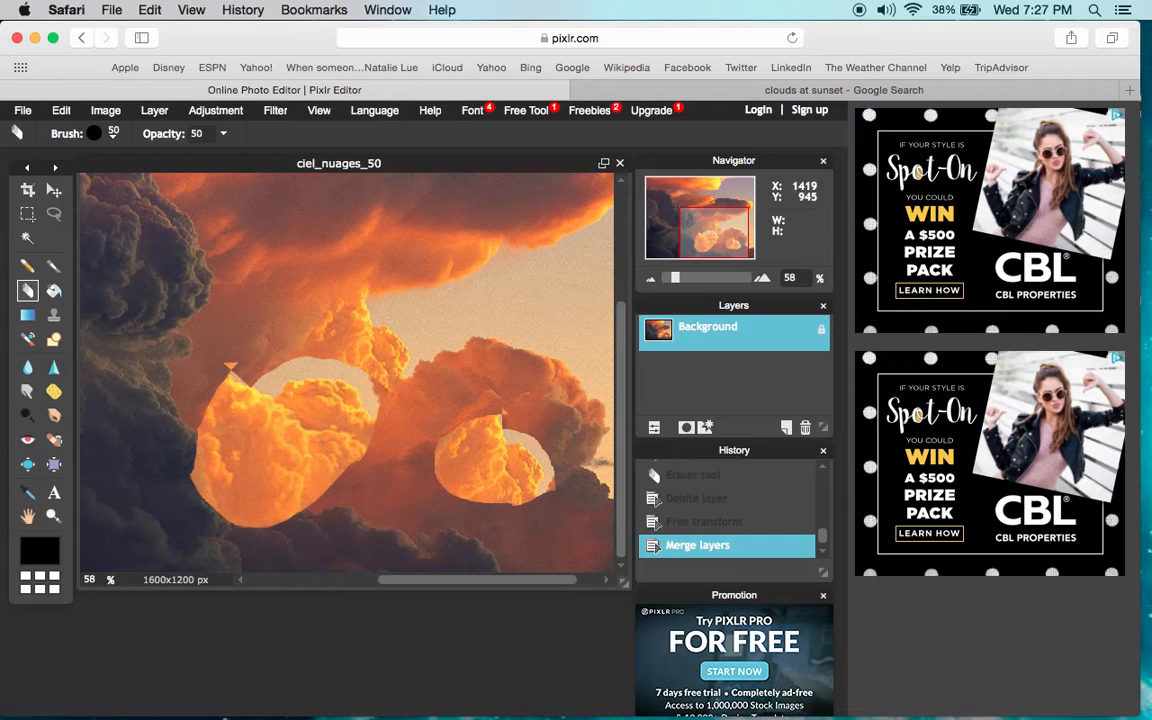
pyautogui.moveTo(304, 540)
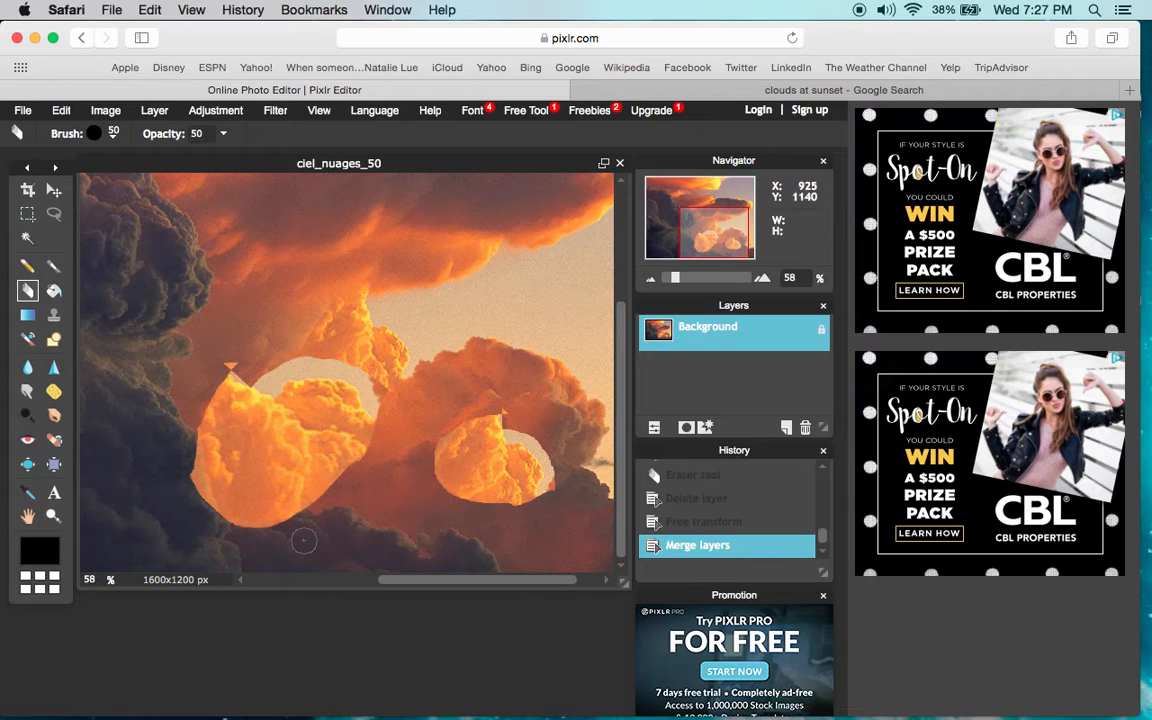
pyautogui.moveTo(304, 540)
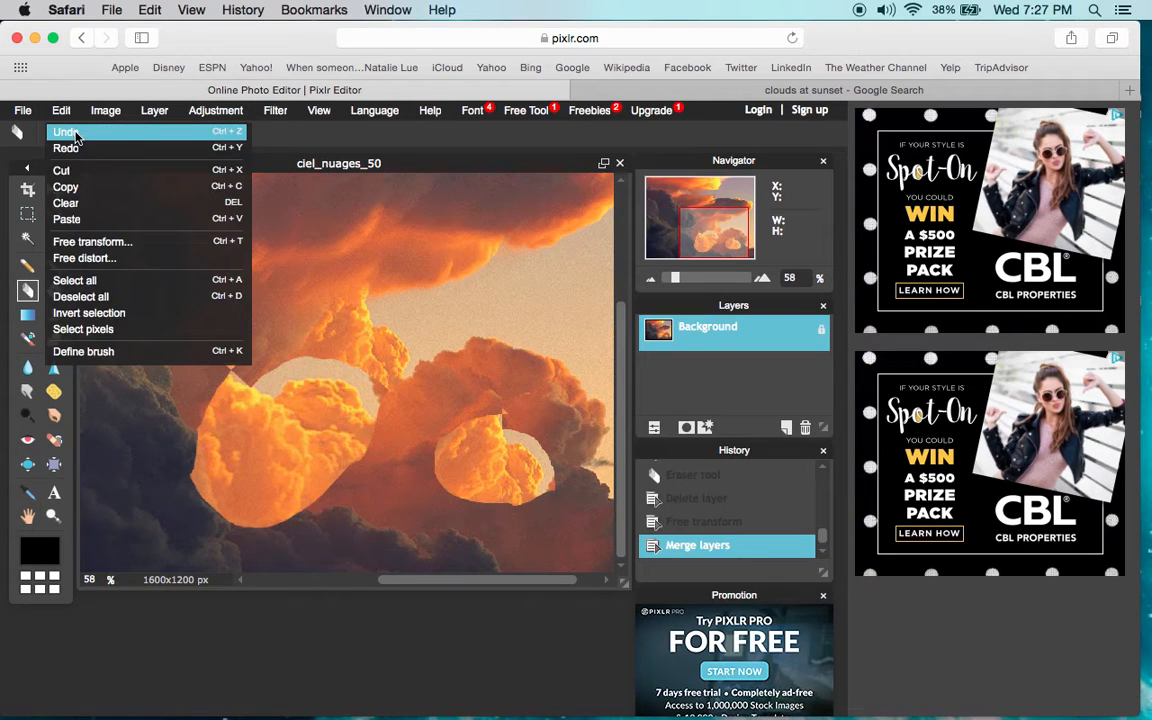
# Undo the merge, then delete Layer 3 and Layer 2 so only the original Background remains.
pyautogui.click(64, 132)
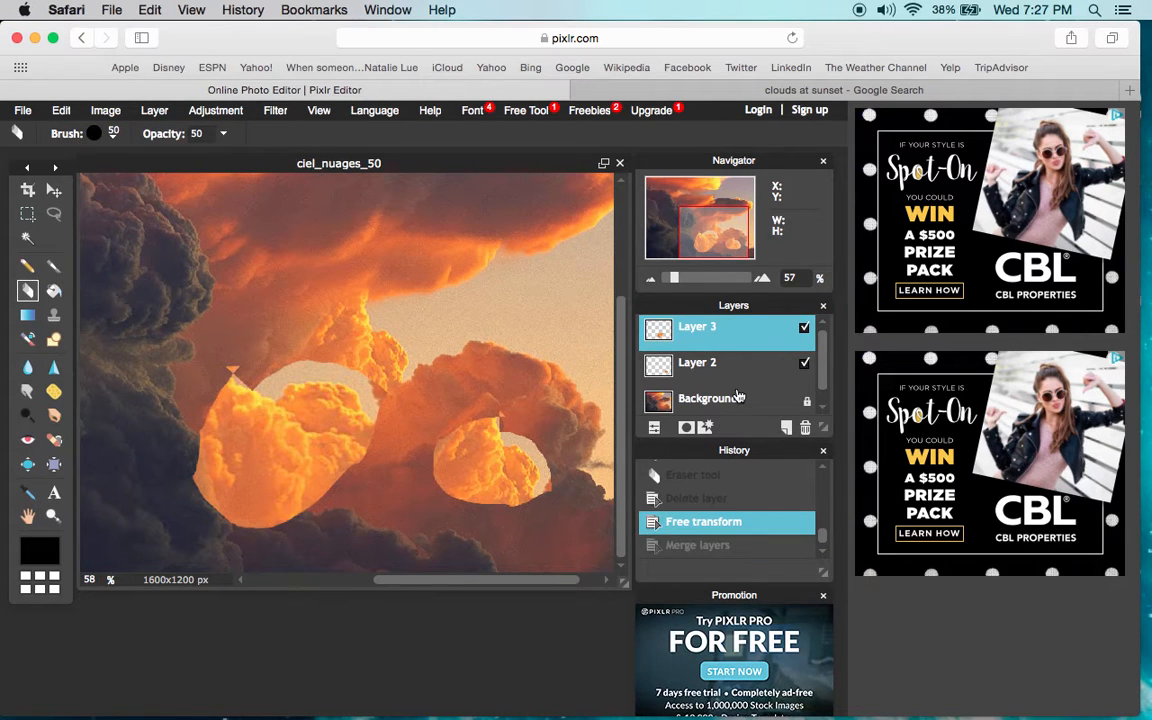
pyautogui.rightClick(696, 326)
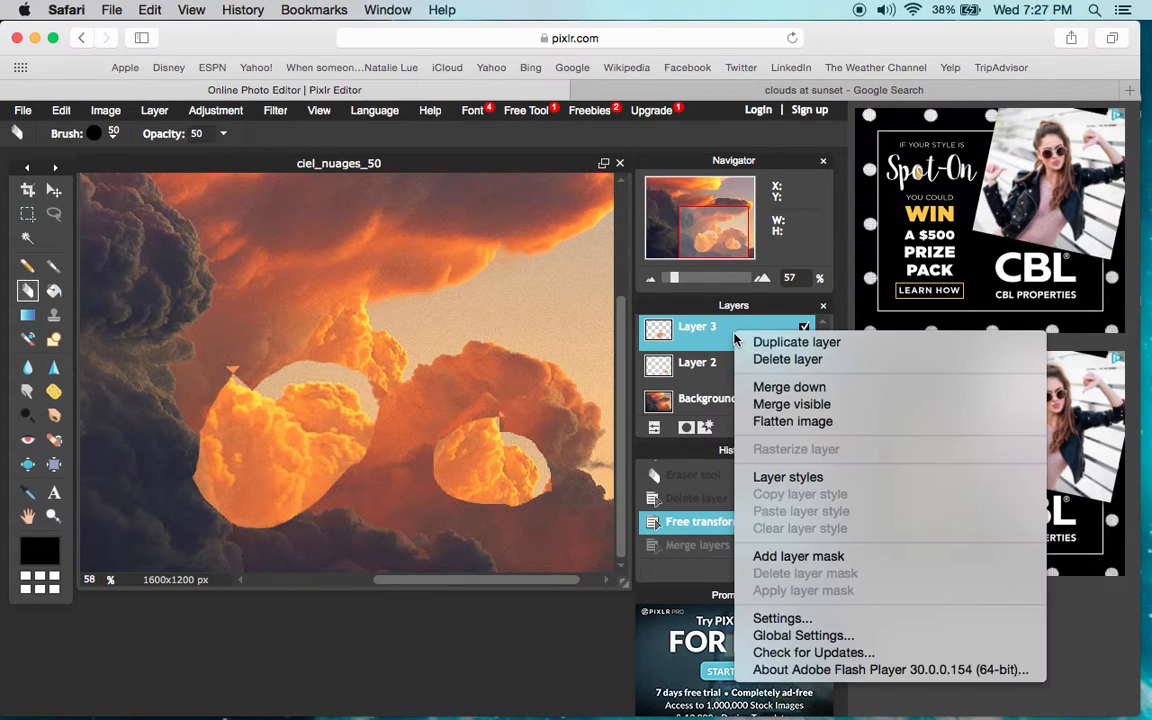
pyautogui.click(788, 360)
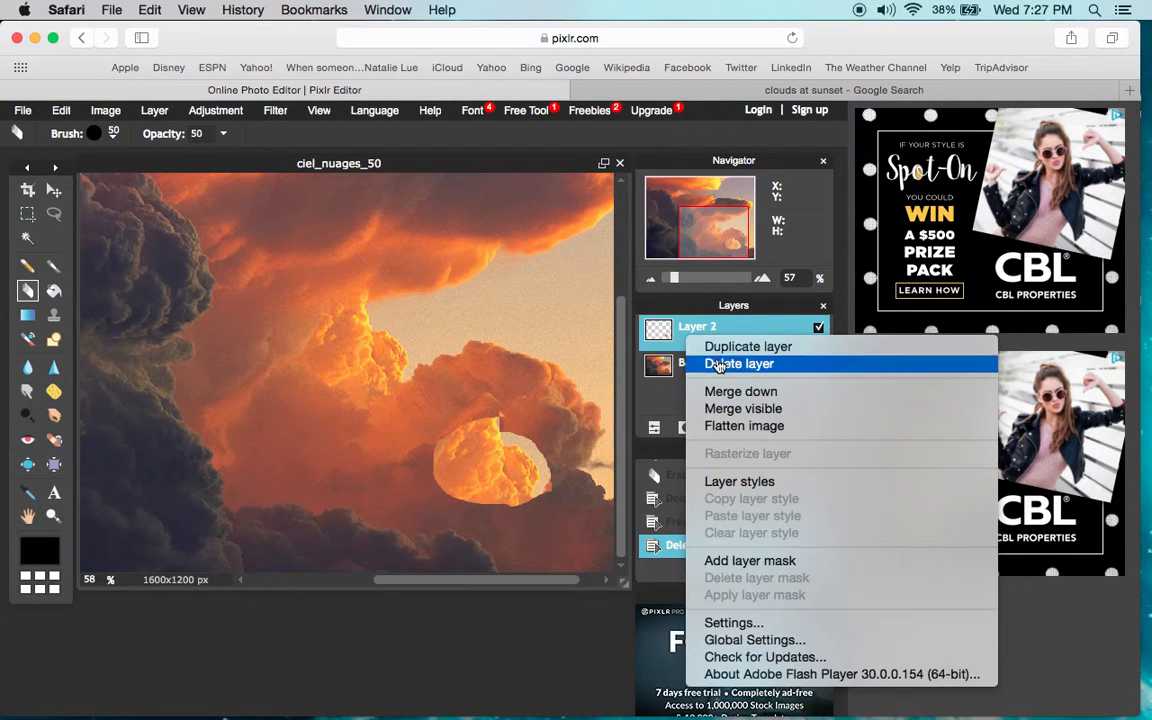
pyautogui.click(740, 364)
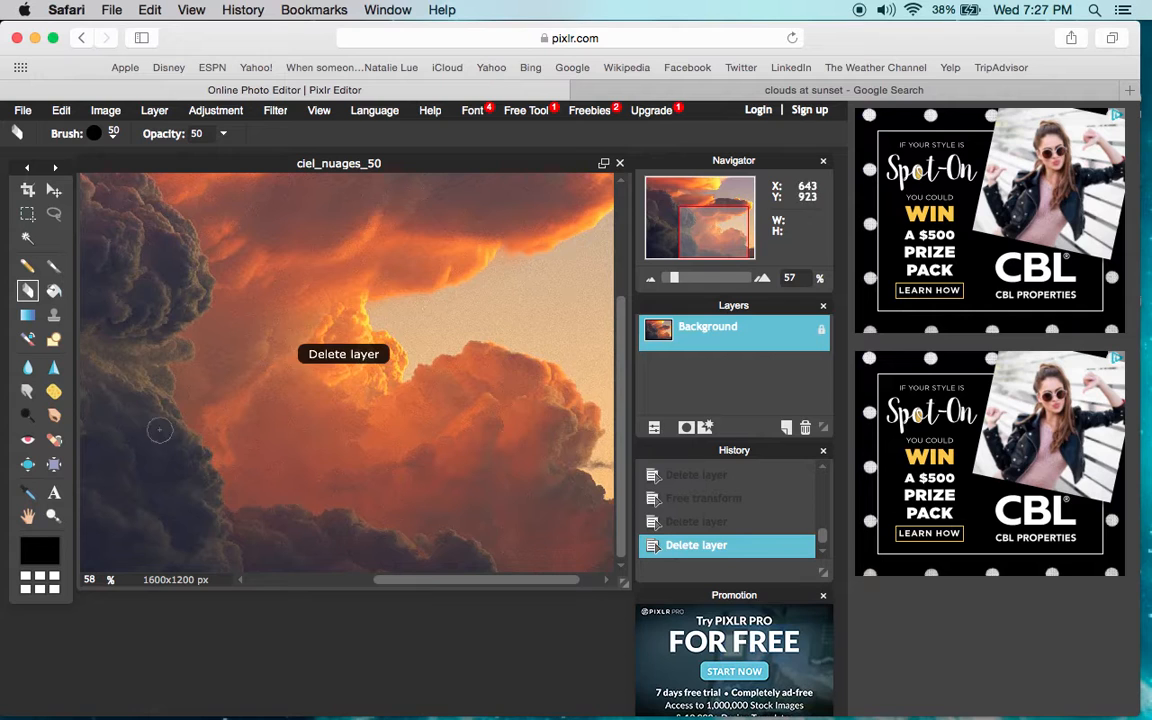
pyautogui.moveTo(484, 344)
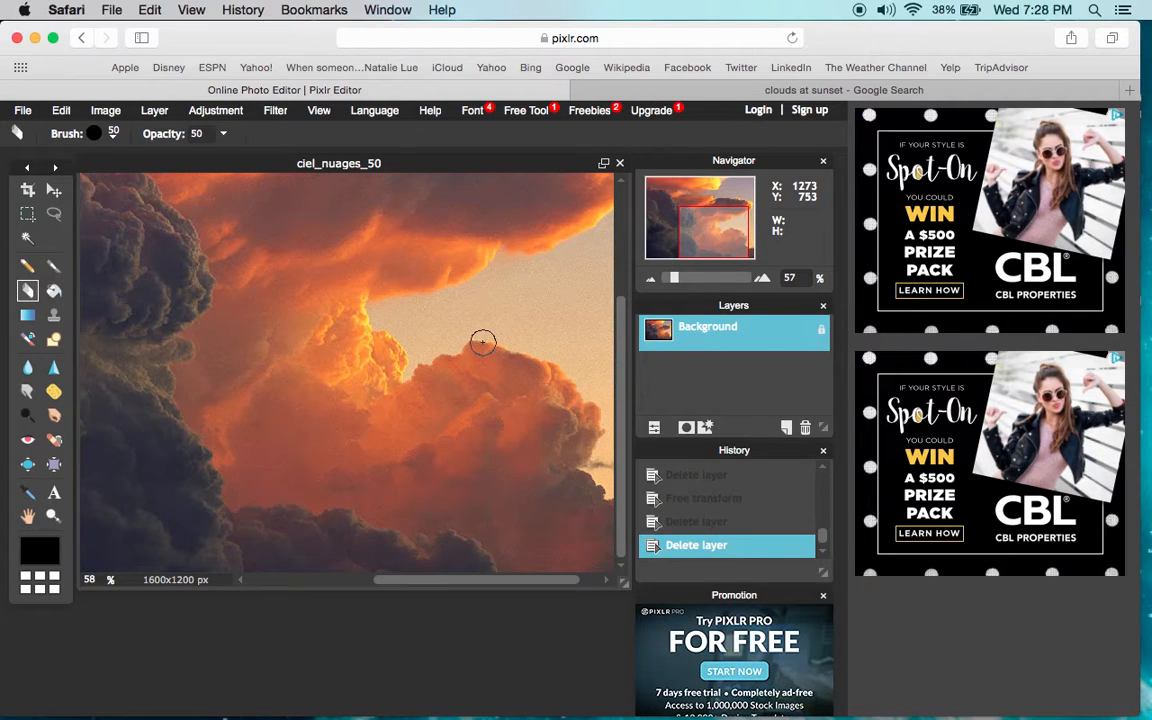
pyautogui.moveTo(102, 276)
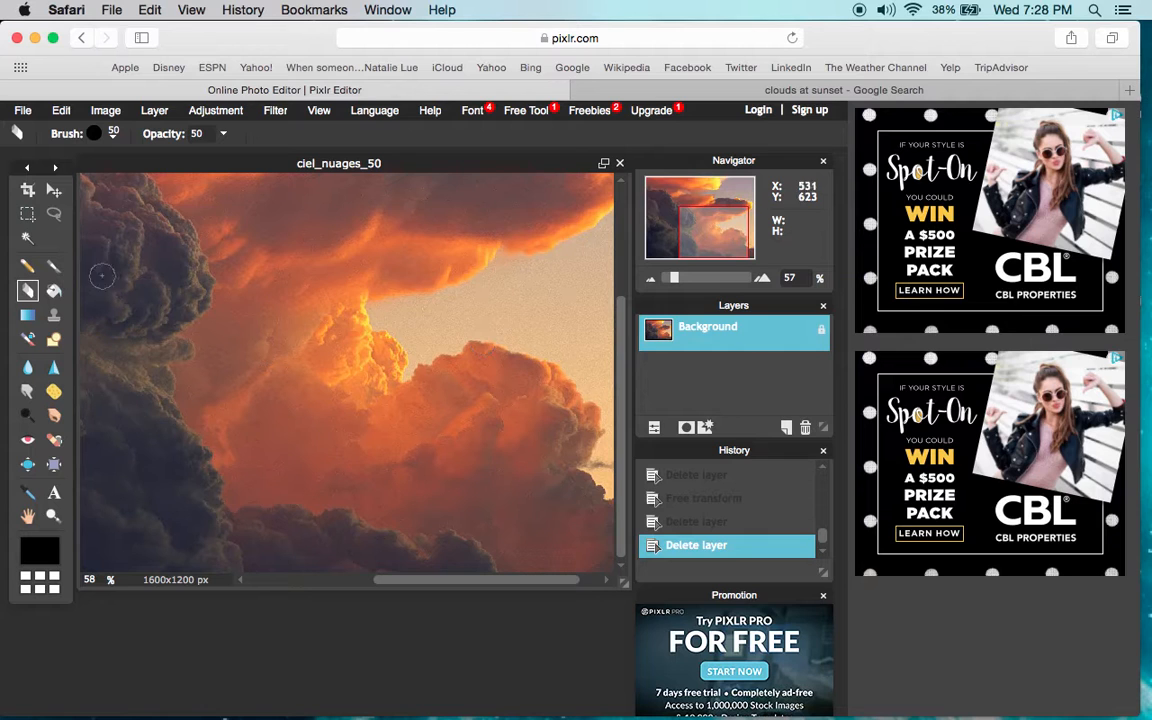
pyautogui.moveTo(244, 390)
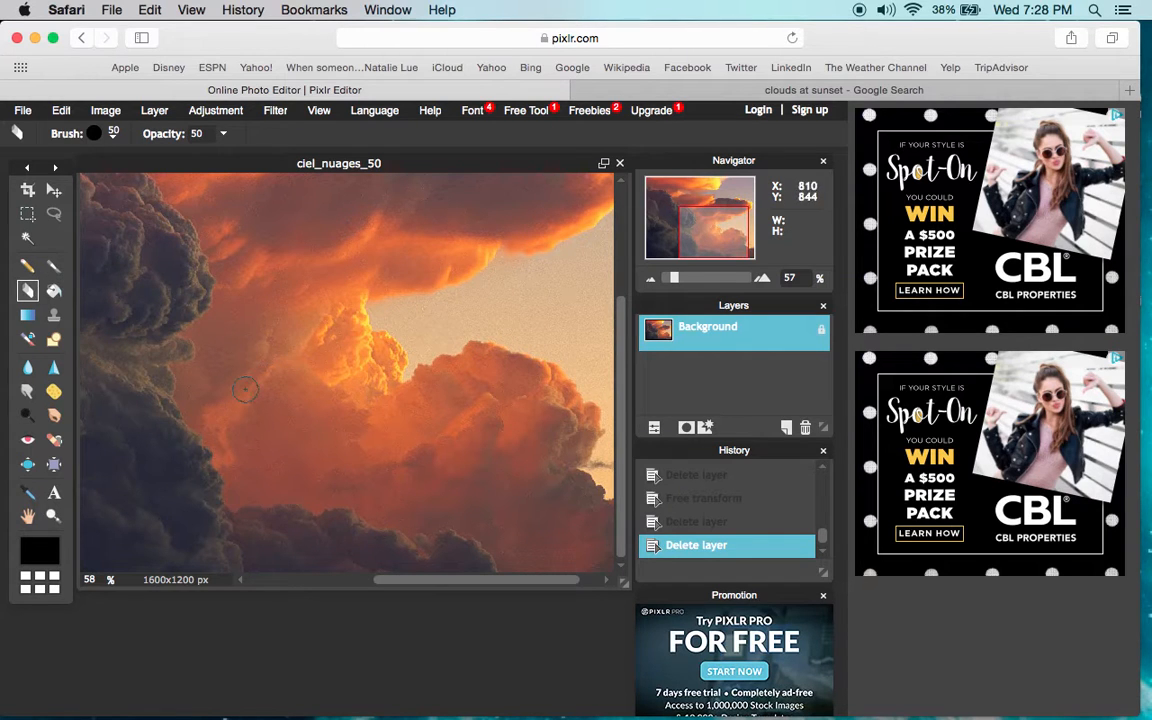
pyautogui.moveTo(336, 394)
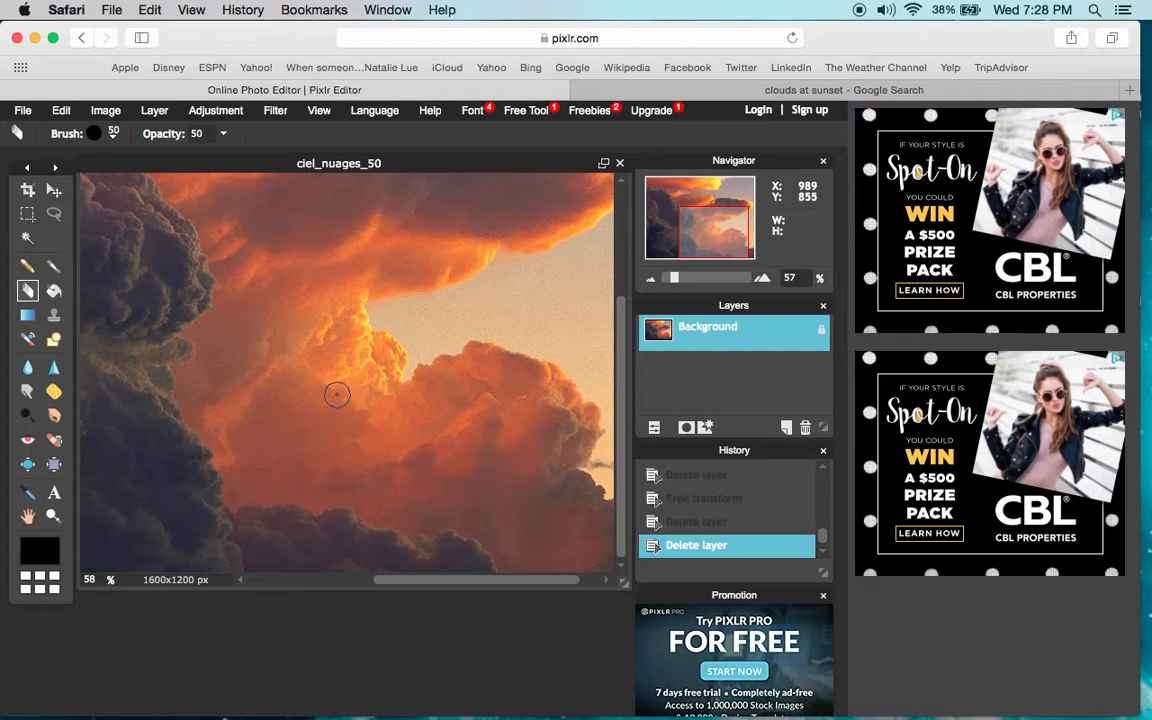